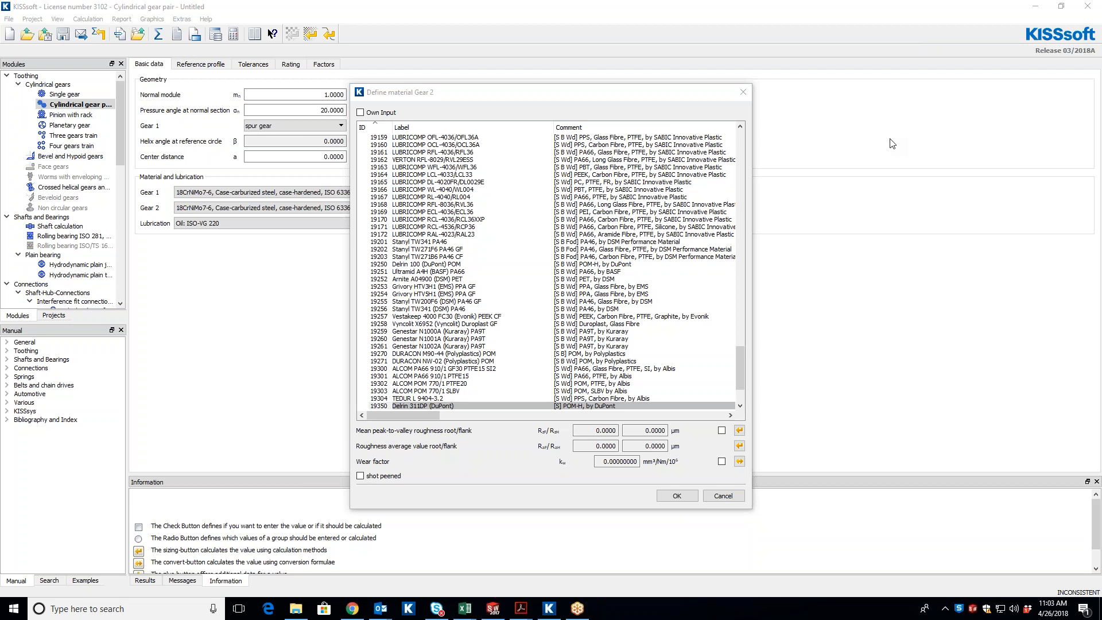
mouse_move(340, 77)
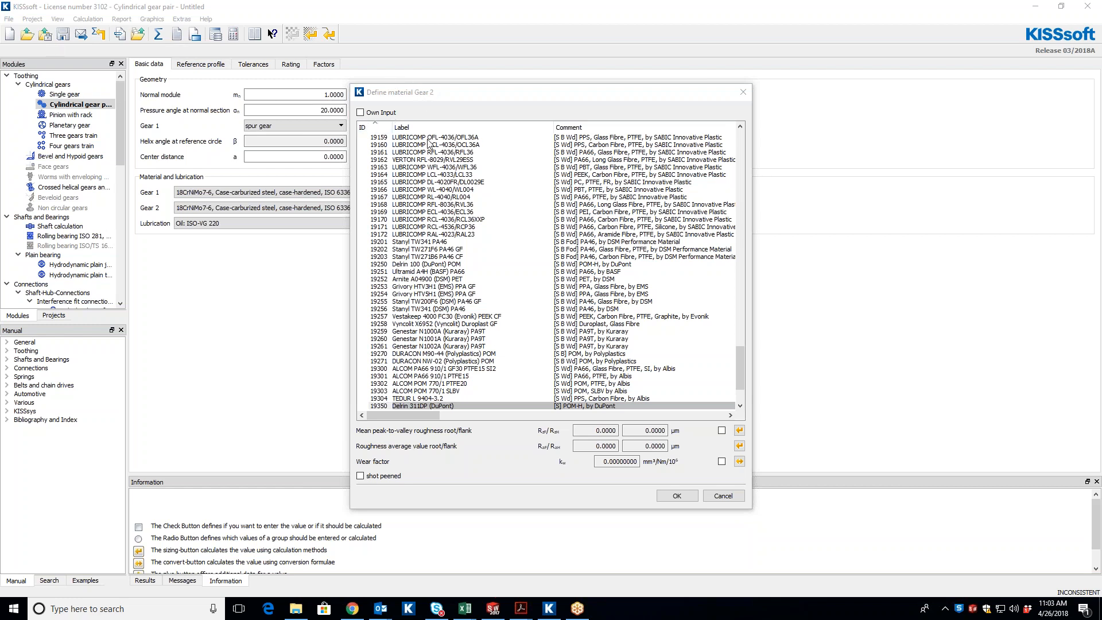
Close the Gear 2 material list and launch the Configuration tool from Extras.
click(437, 136)
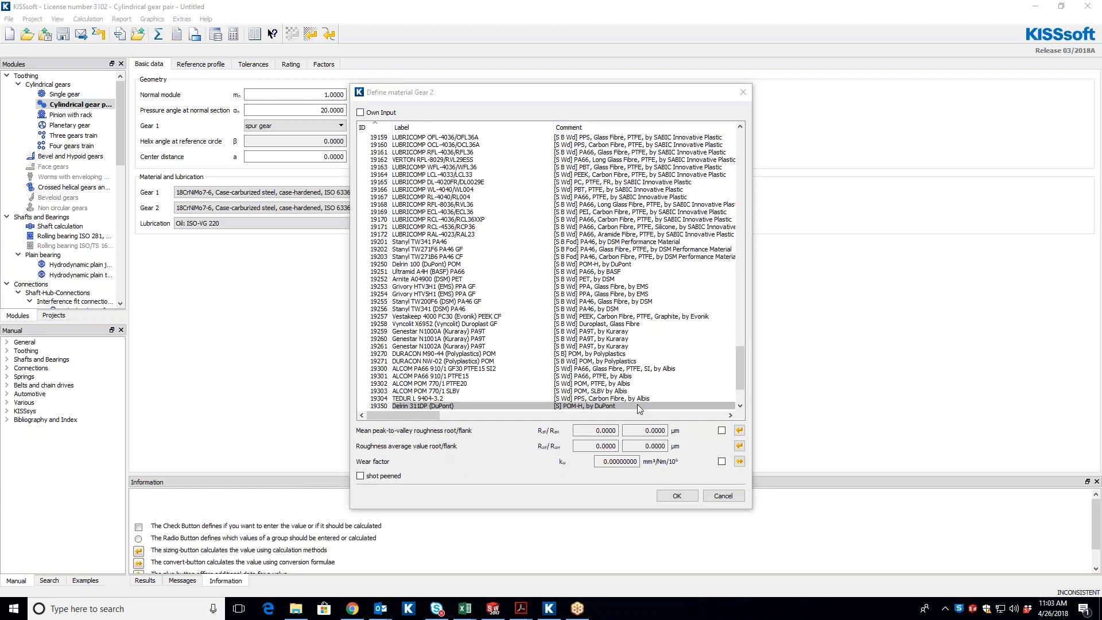
mouse_move(967, 434)
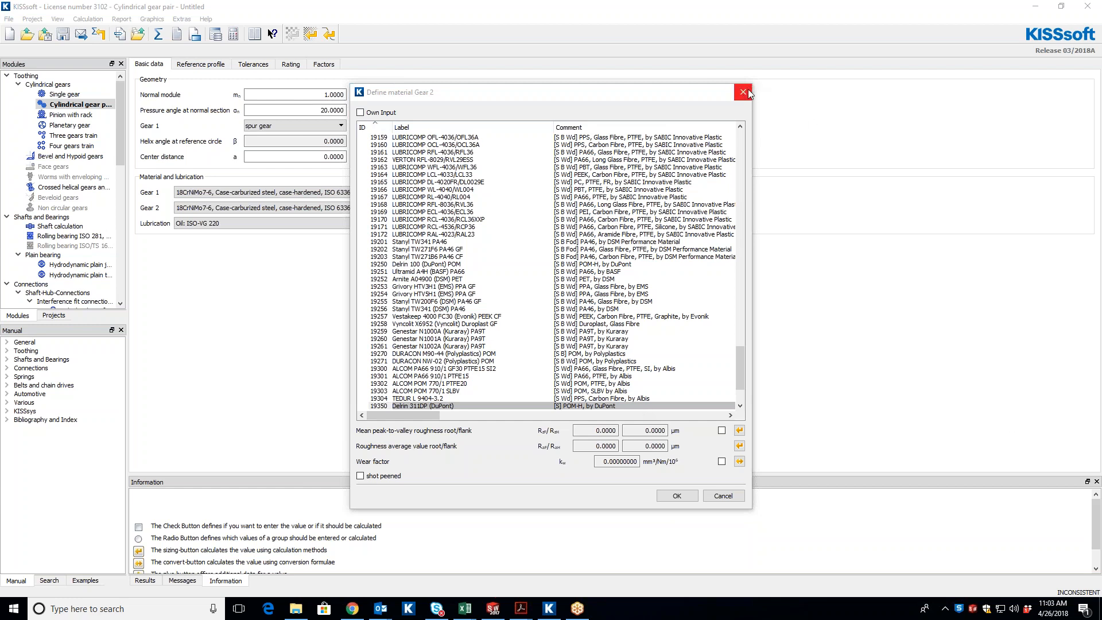
mouse_move(700, 172)
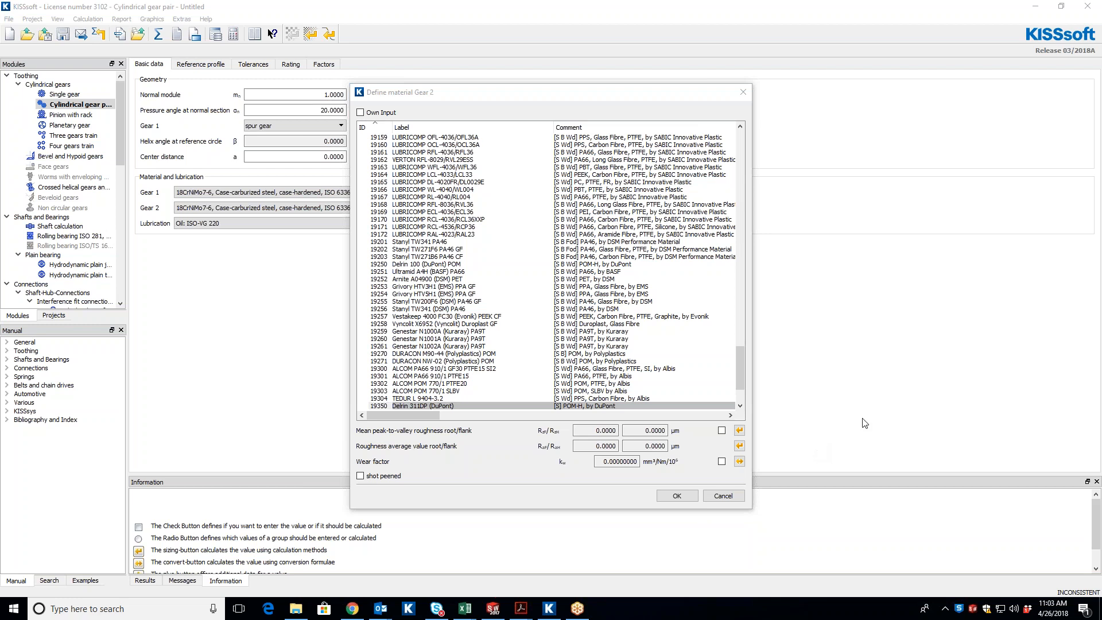
click(722, 496)
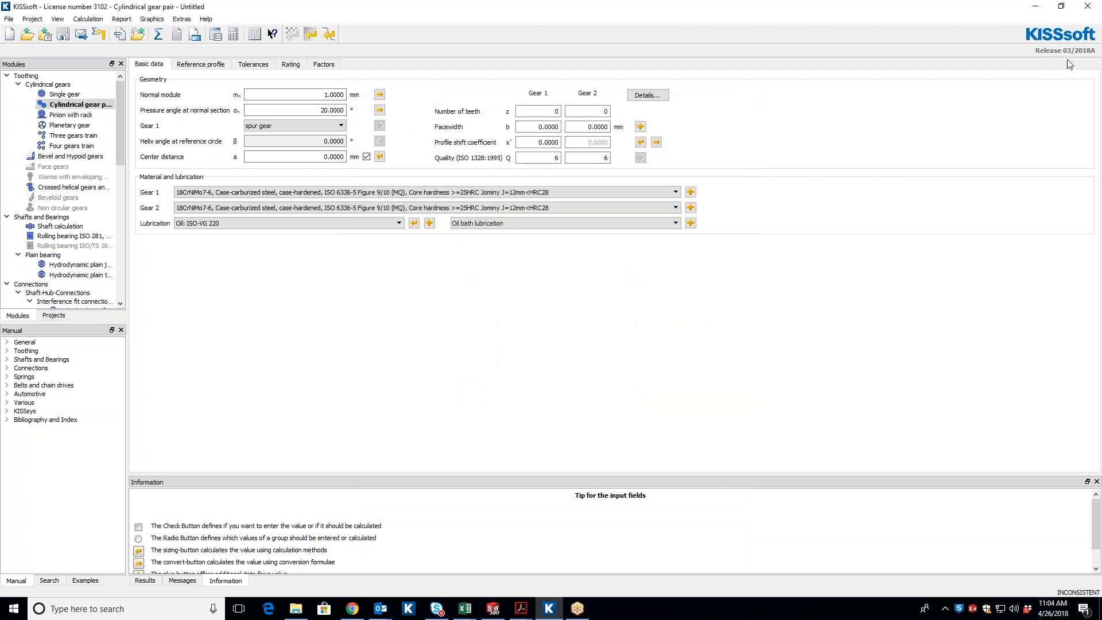
mouse_move(361, 90)
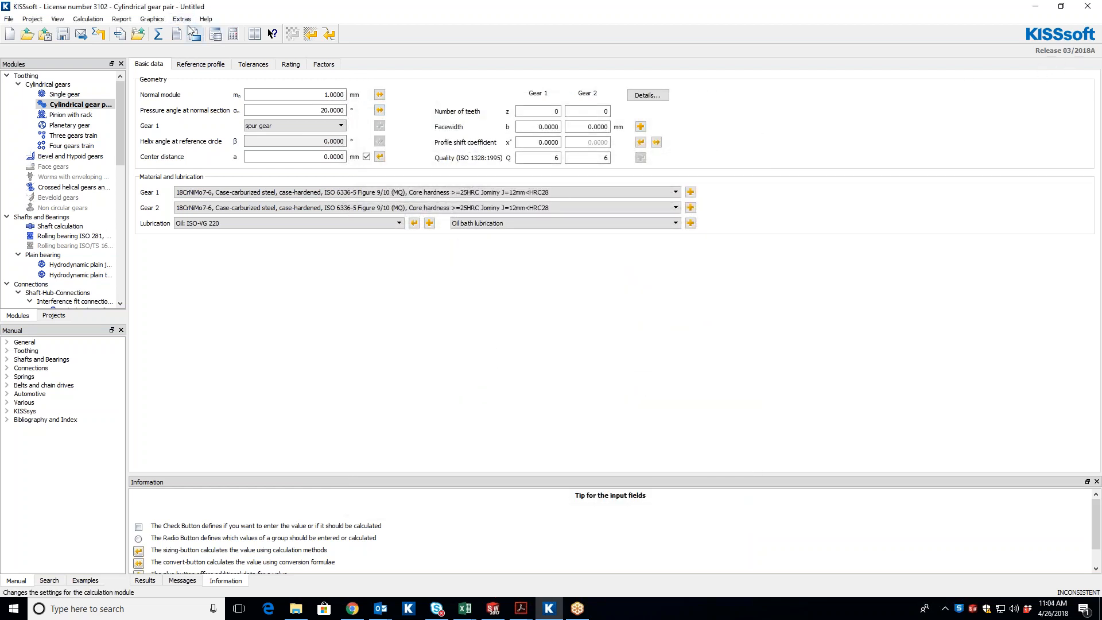
click(181, 19)
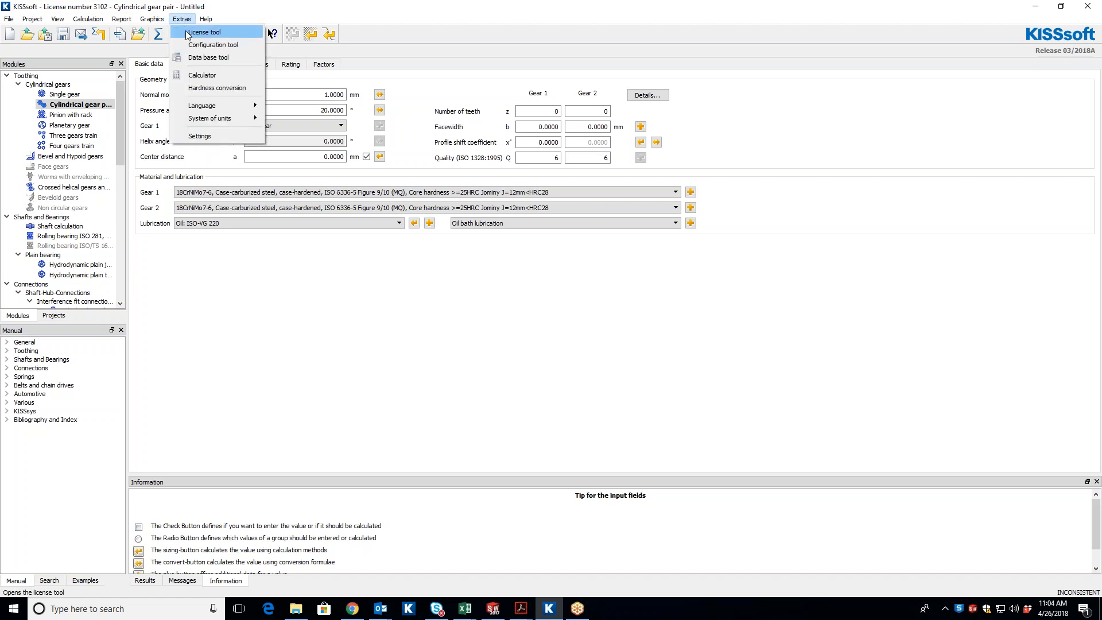
click(212, 45)
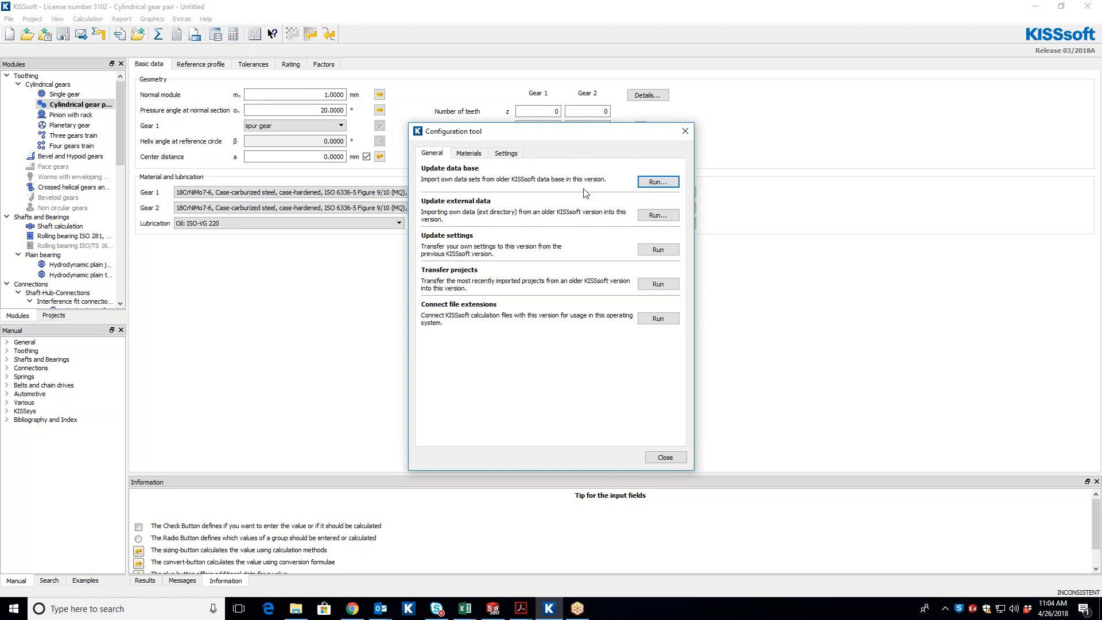
Run Update data base and select Program Files (x86)\KISSsoft 03-2017\kdb as the old KDB directory.
click(657, 182)
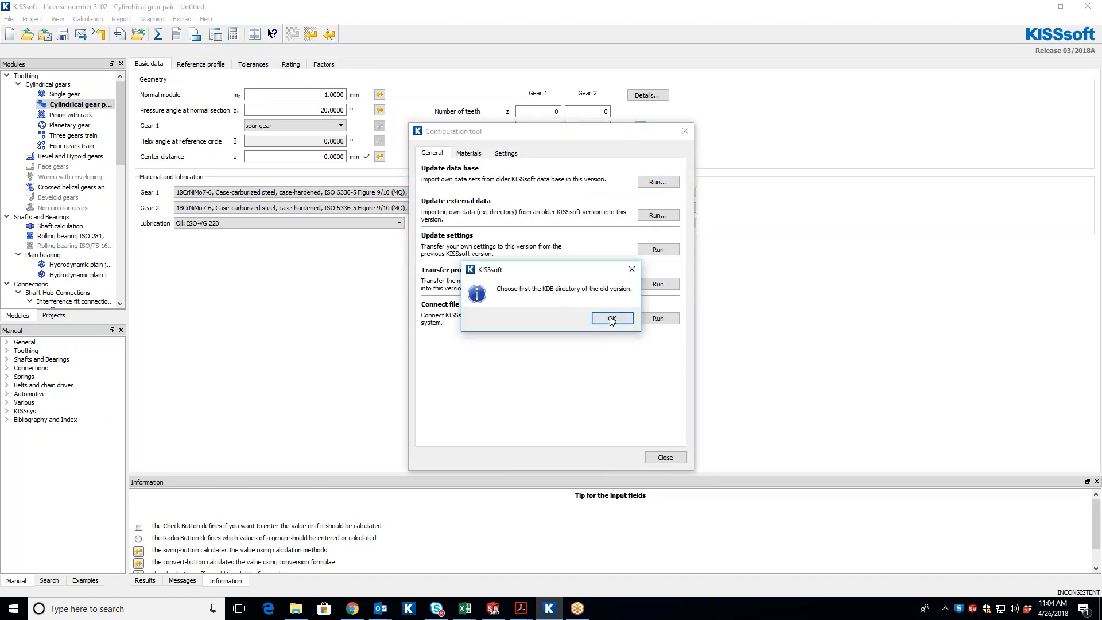
click(612, 318)
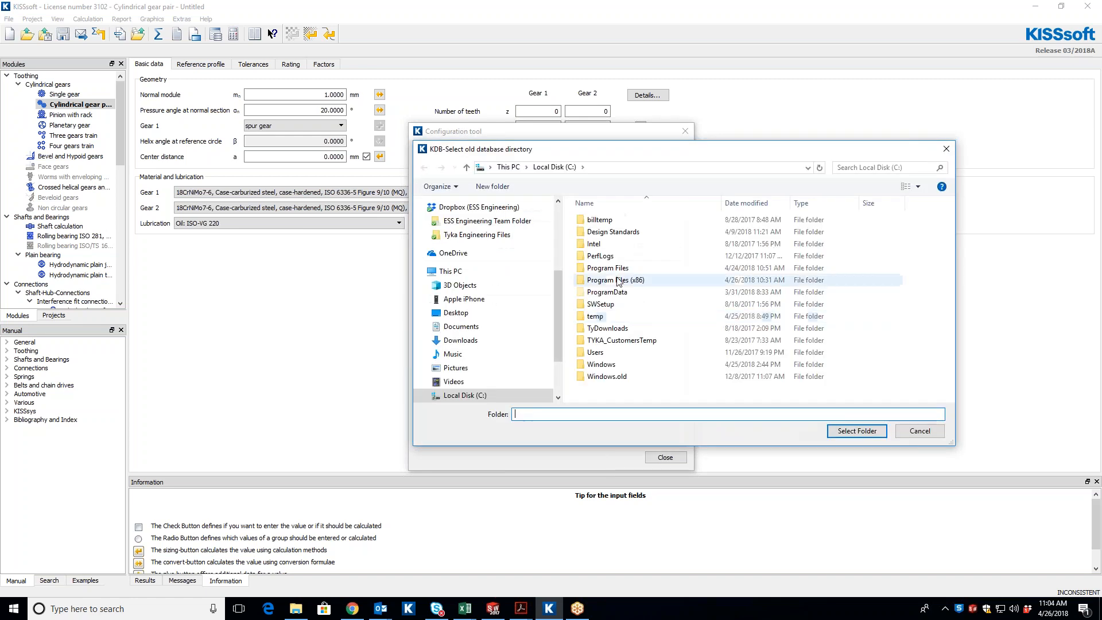
double_click(615, 280)
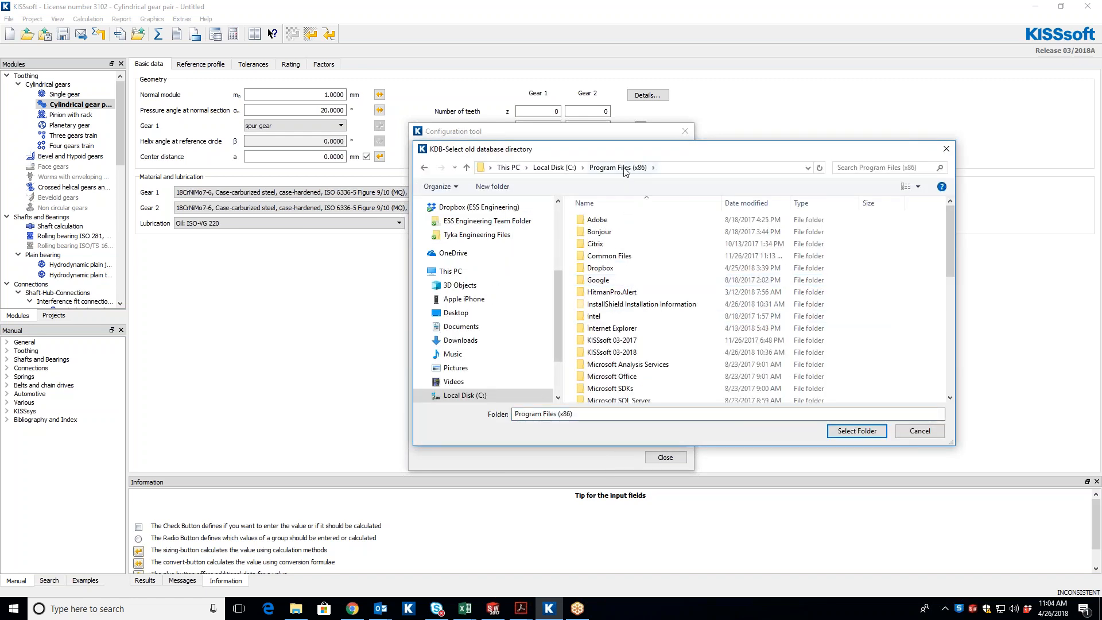
click(610, 339)
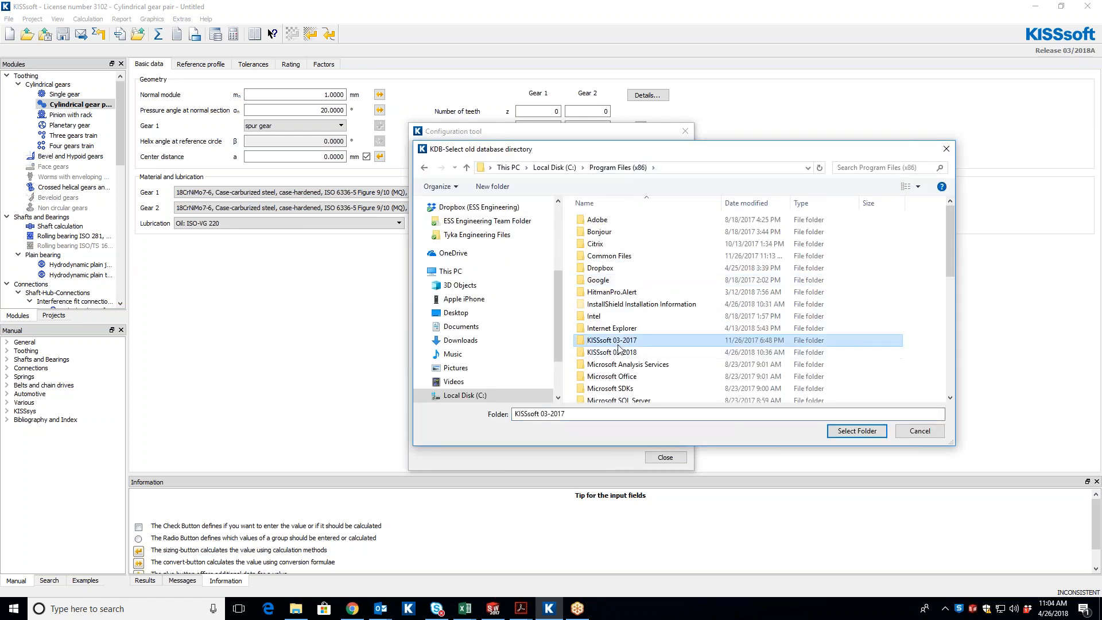
double_click(612, 339)
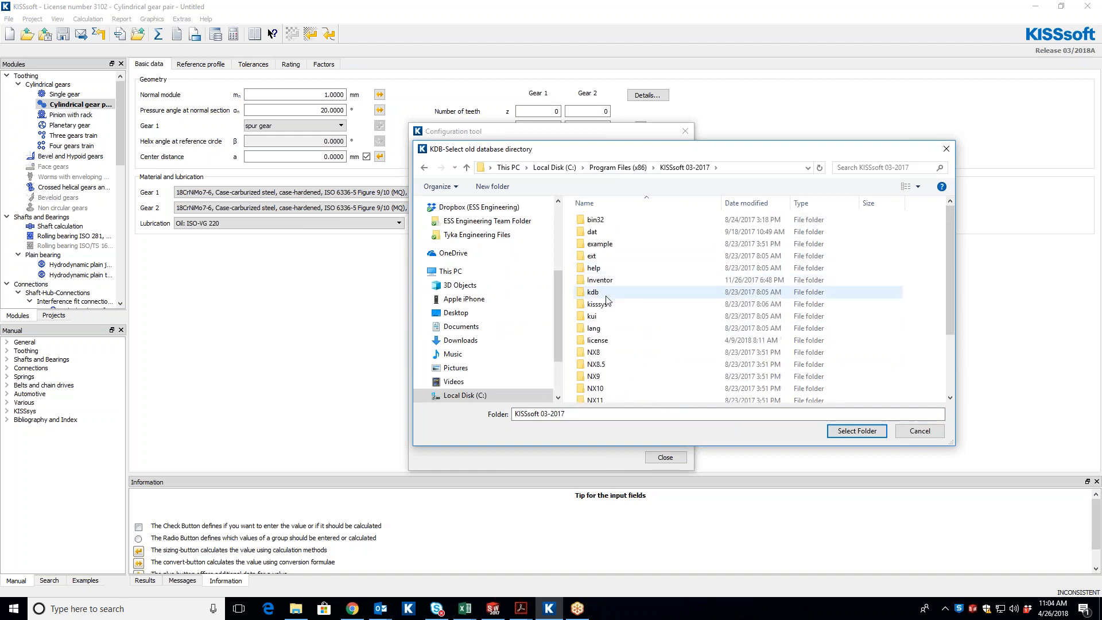
click(592, 291)
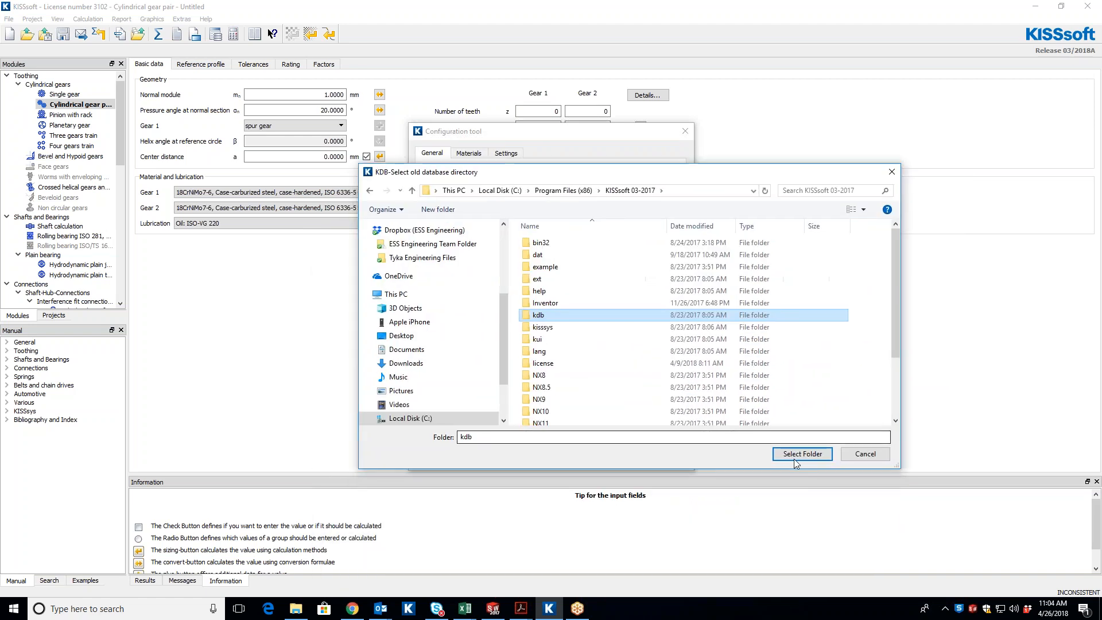
click(802, 453)
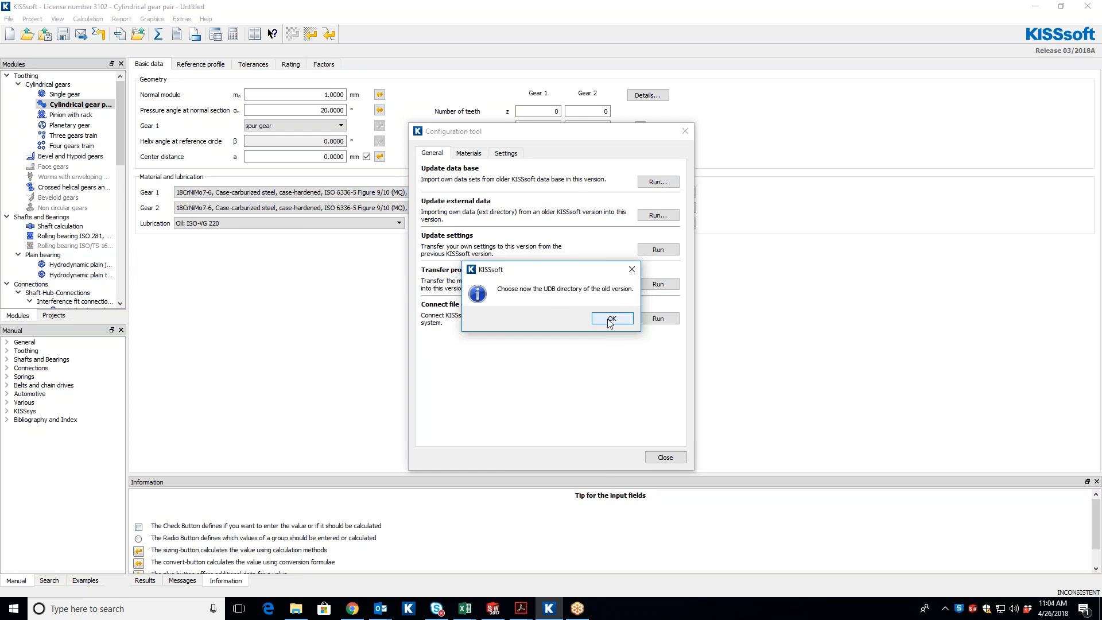
Select Program Files (x86)\KISSsoft 03-2017\udb as the old UDB directory.
click(611, 318)
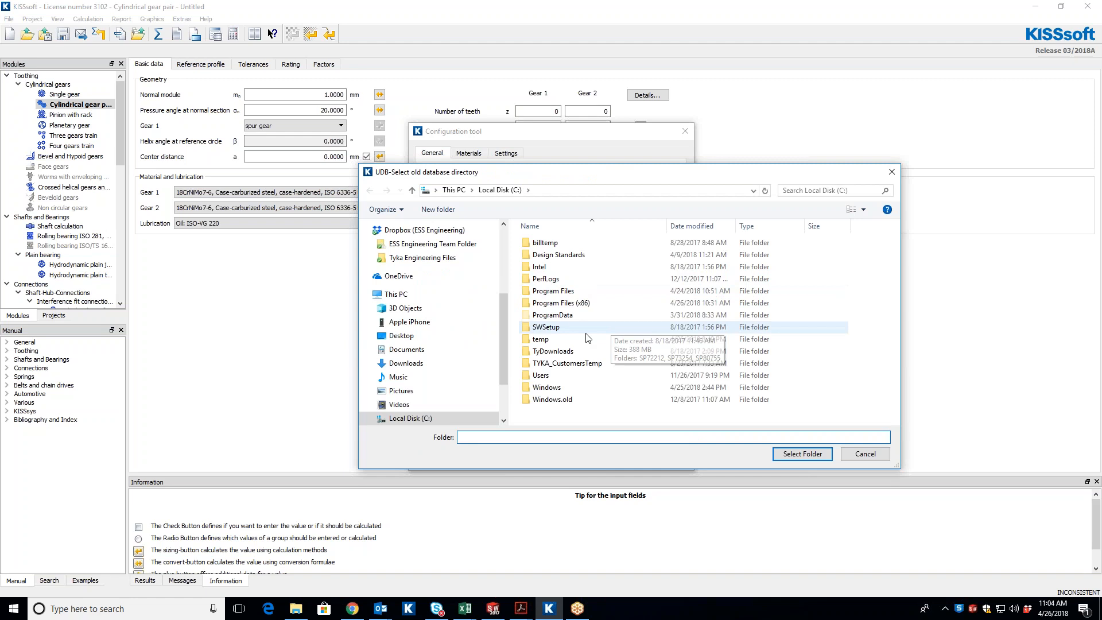
double_click(561, 302)
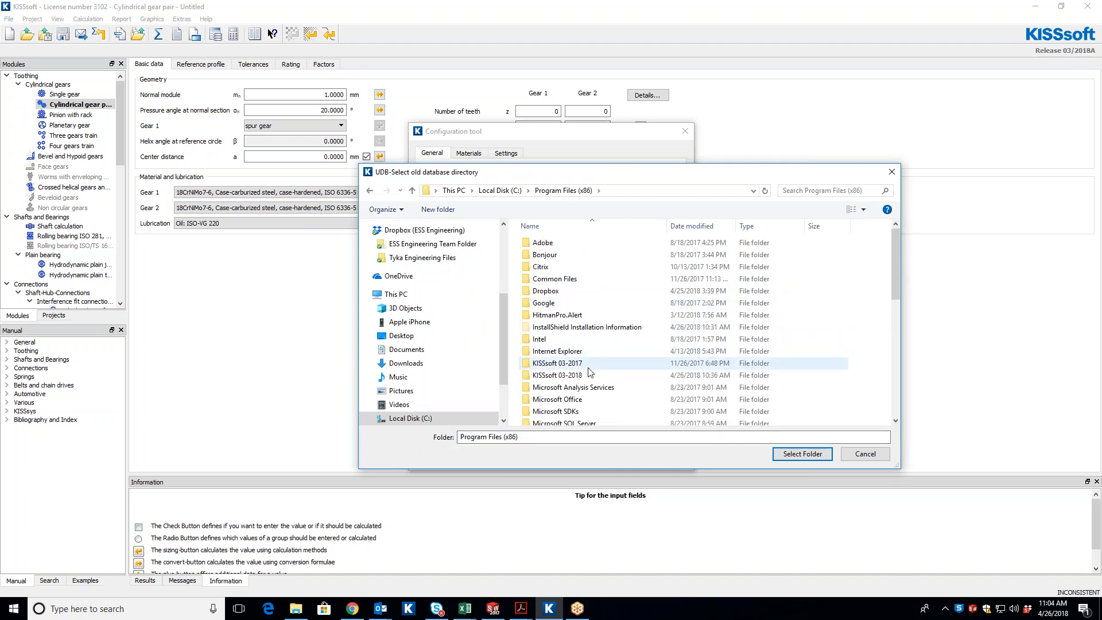
double_click(555, 363)
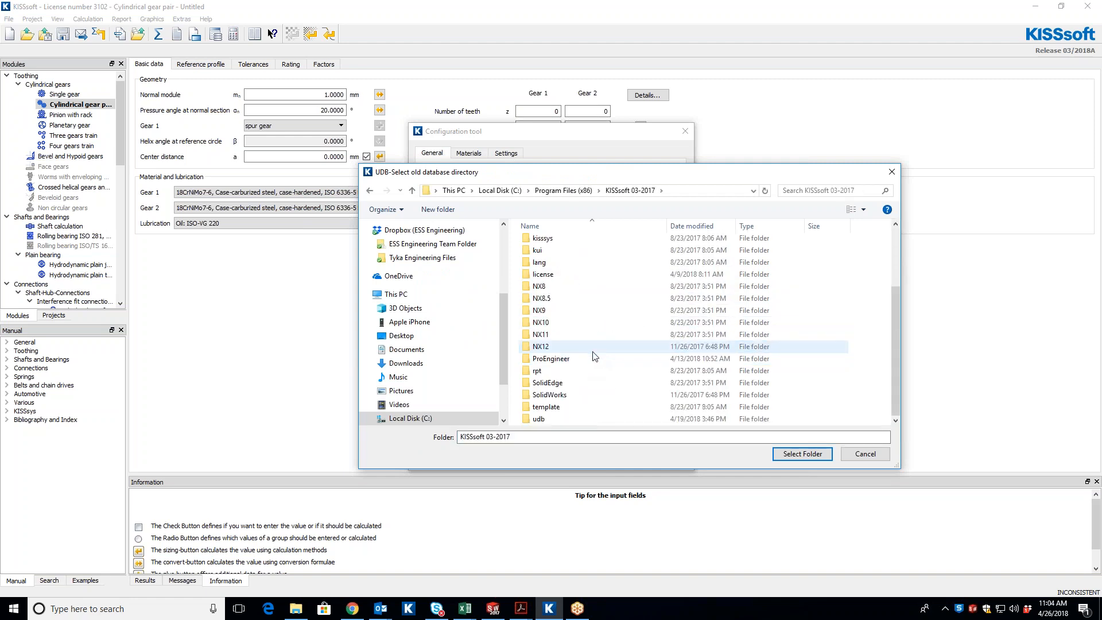
click(539, 418)
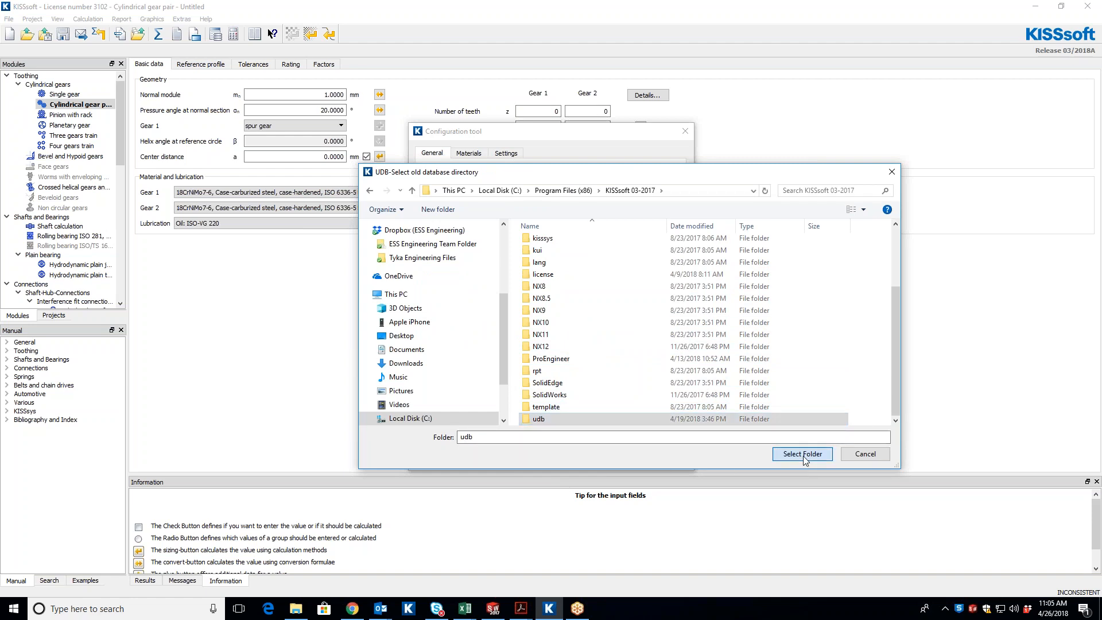
click(802, 454)
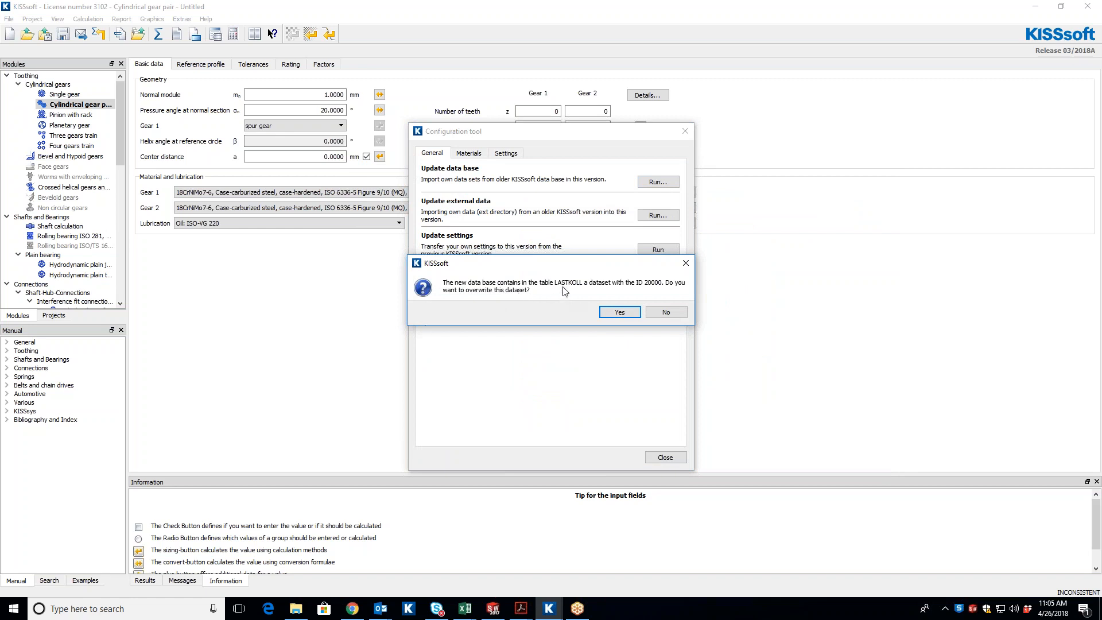
mouse_move(682, 293)
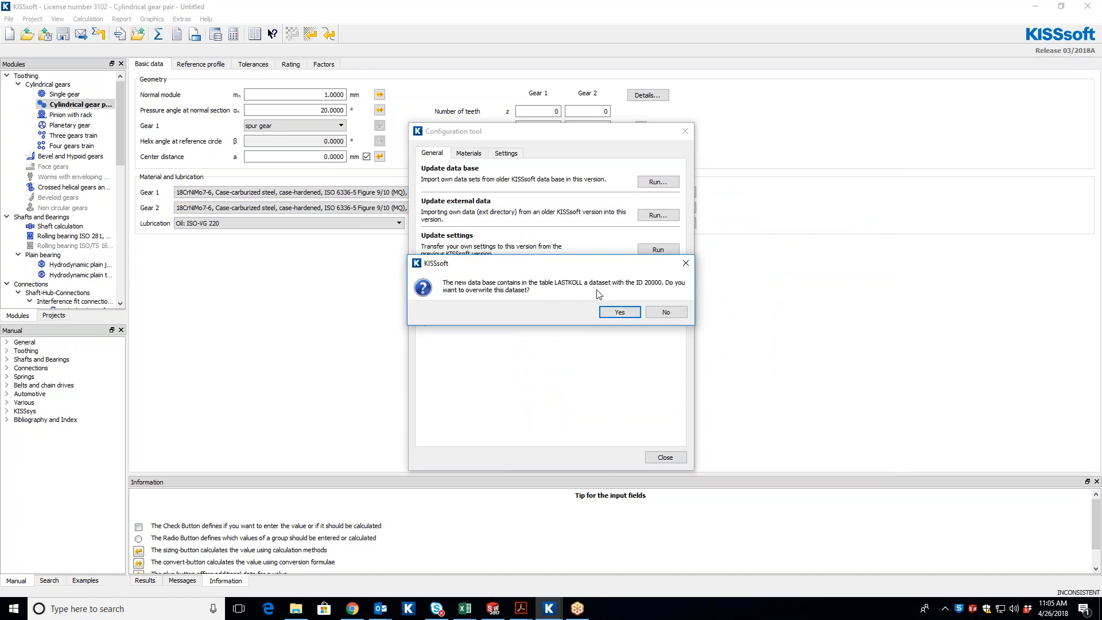
click(617, 311)
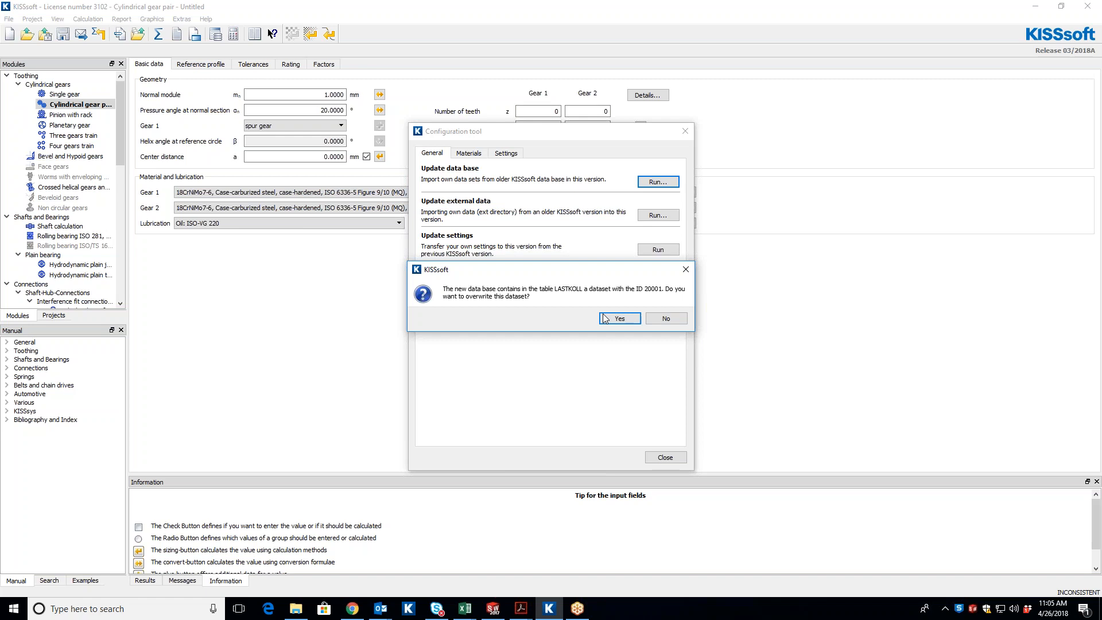
click(618, 318)
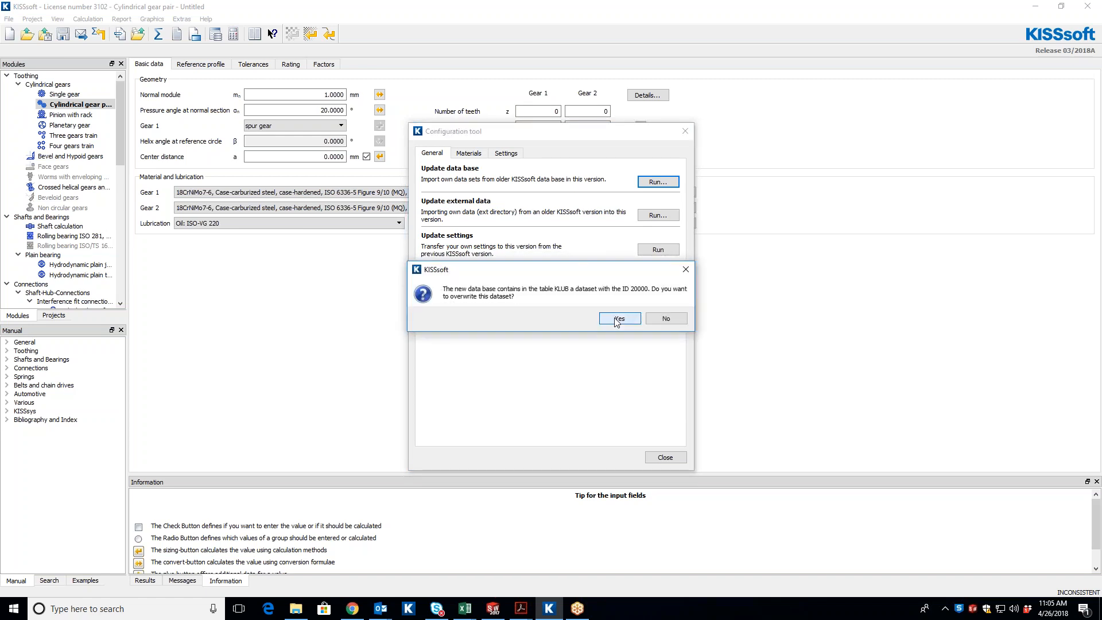
click(619, 318)
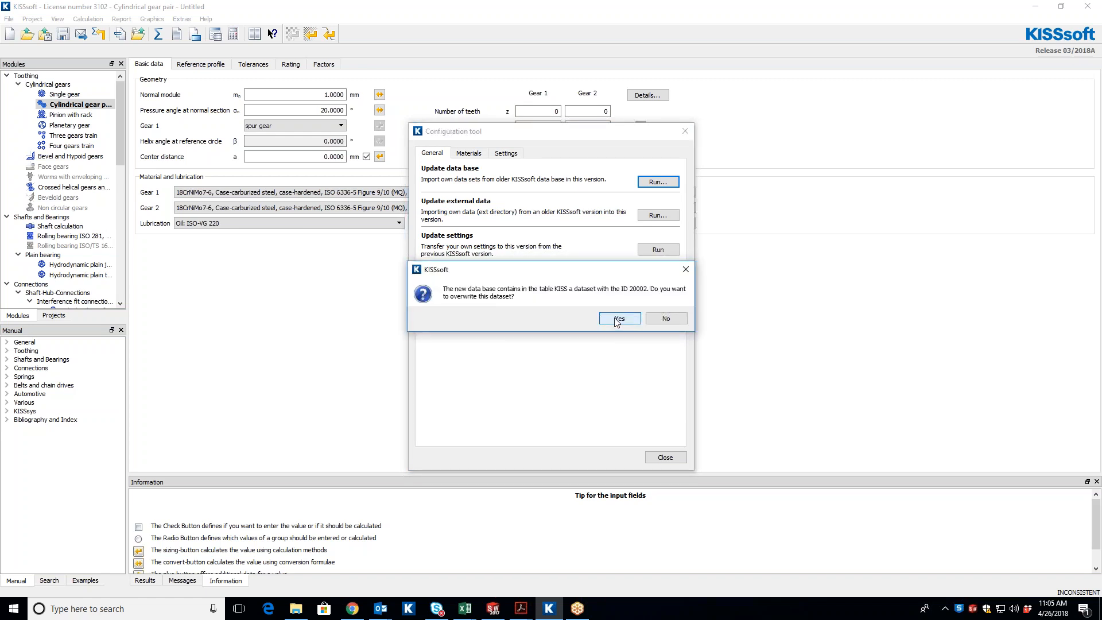
click(619, 318)
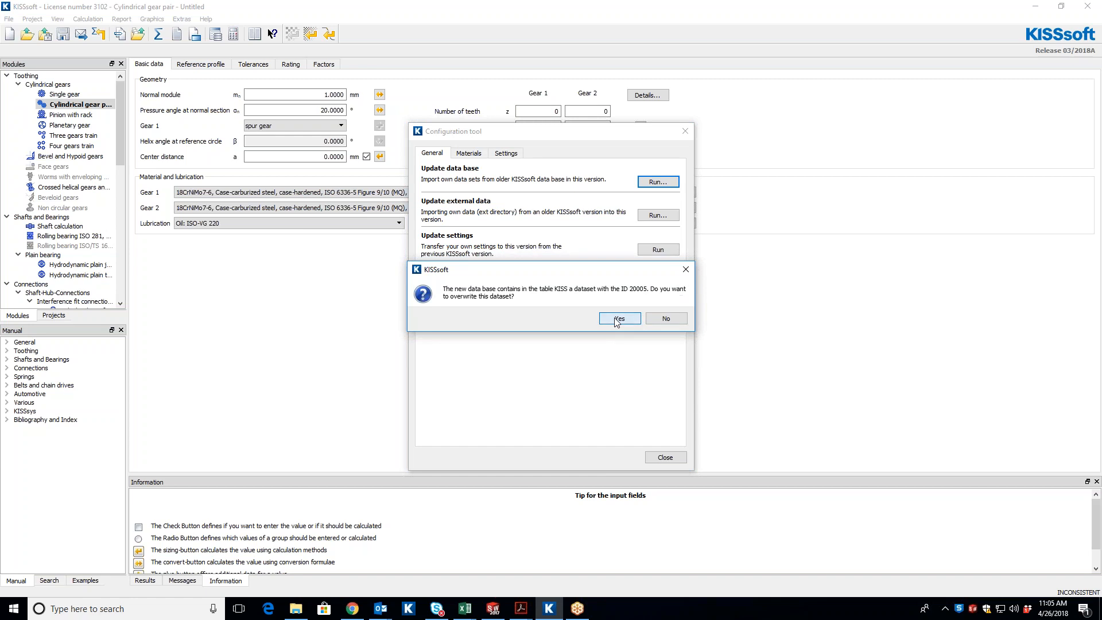
click(619, 318)
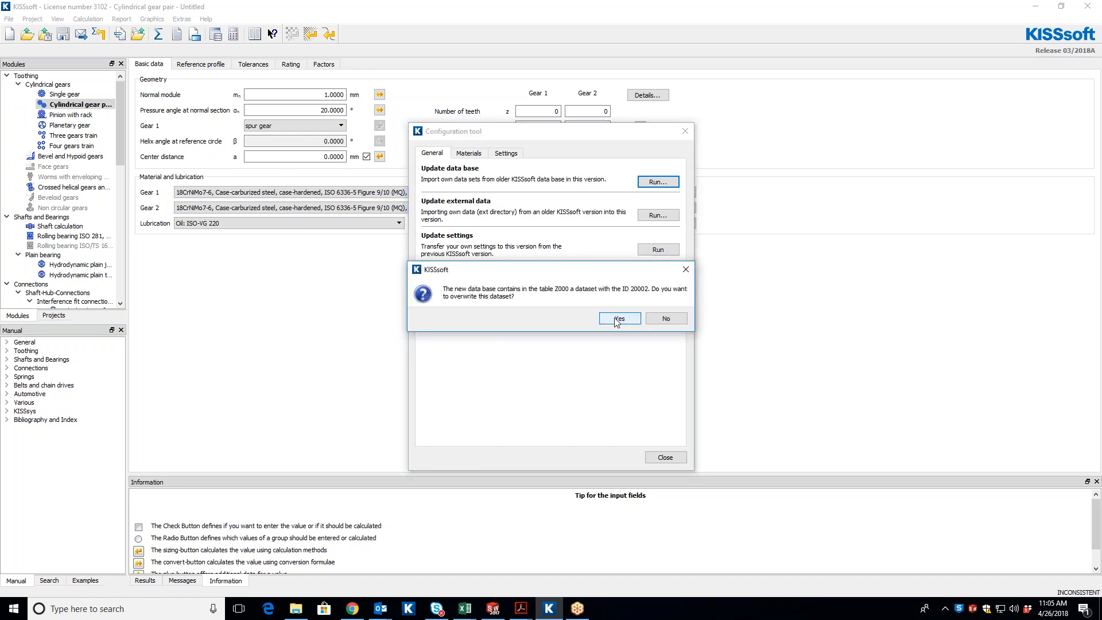
click(619, 318)
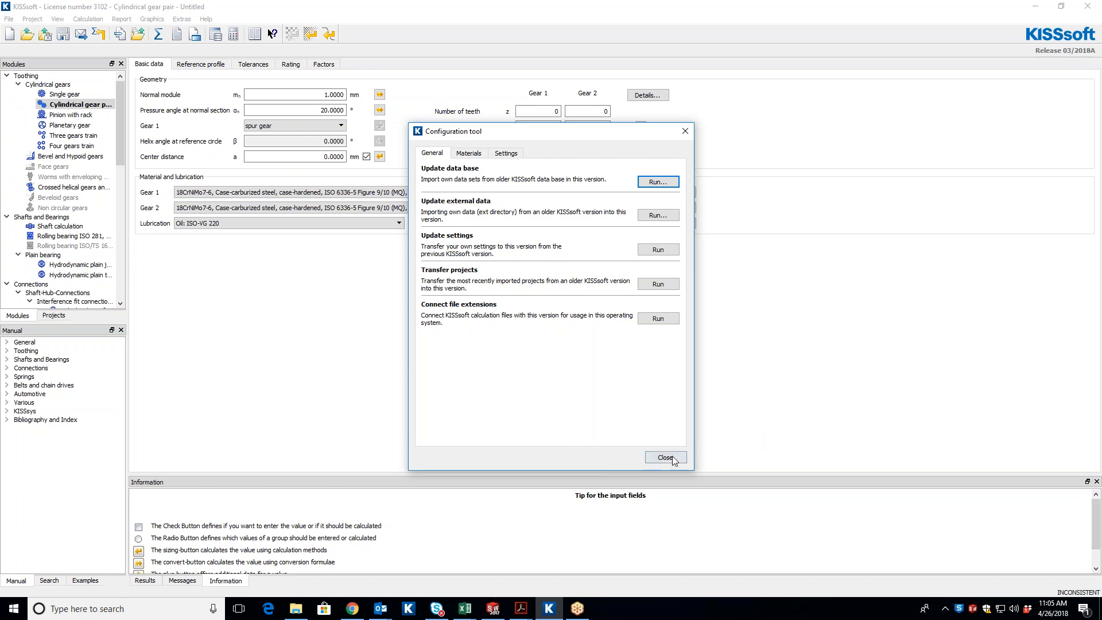
Close the Configuration tool and show Gear 1's material list with the ID column enabled.
click(664, 458)
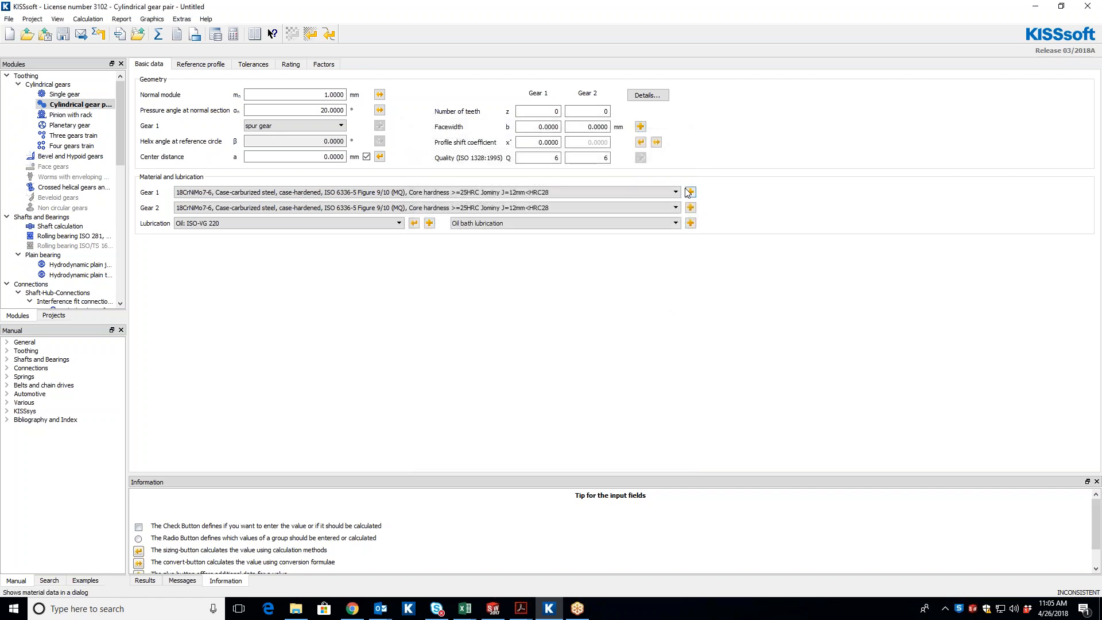
click(690, 192)
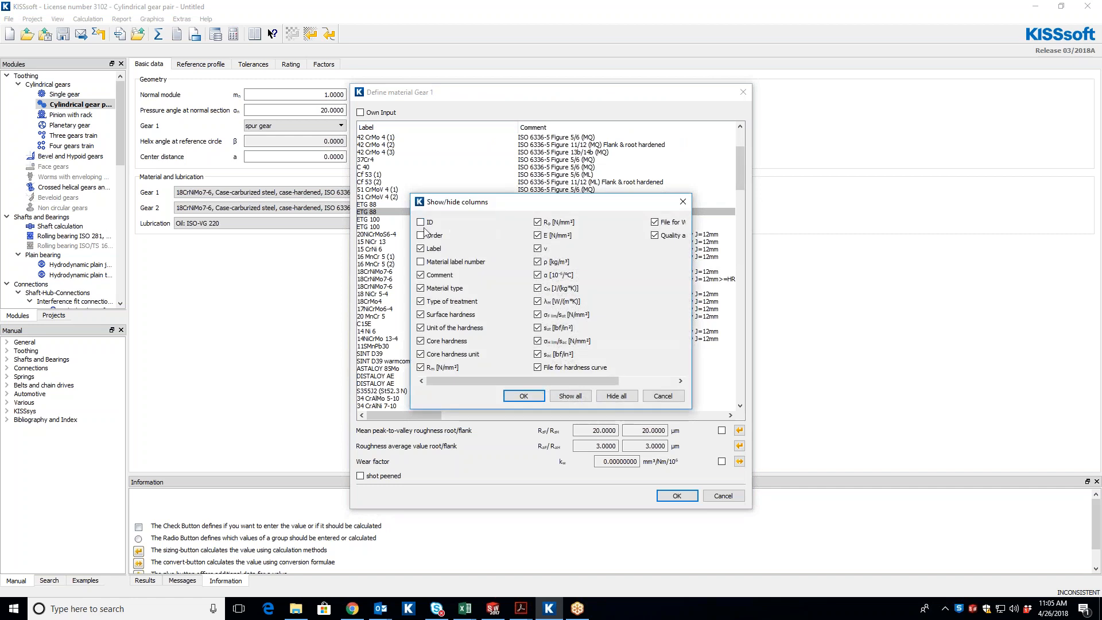
click(524, 396)
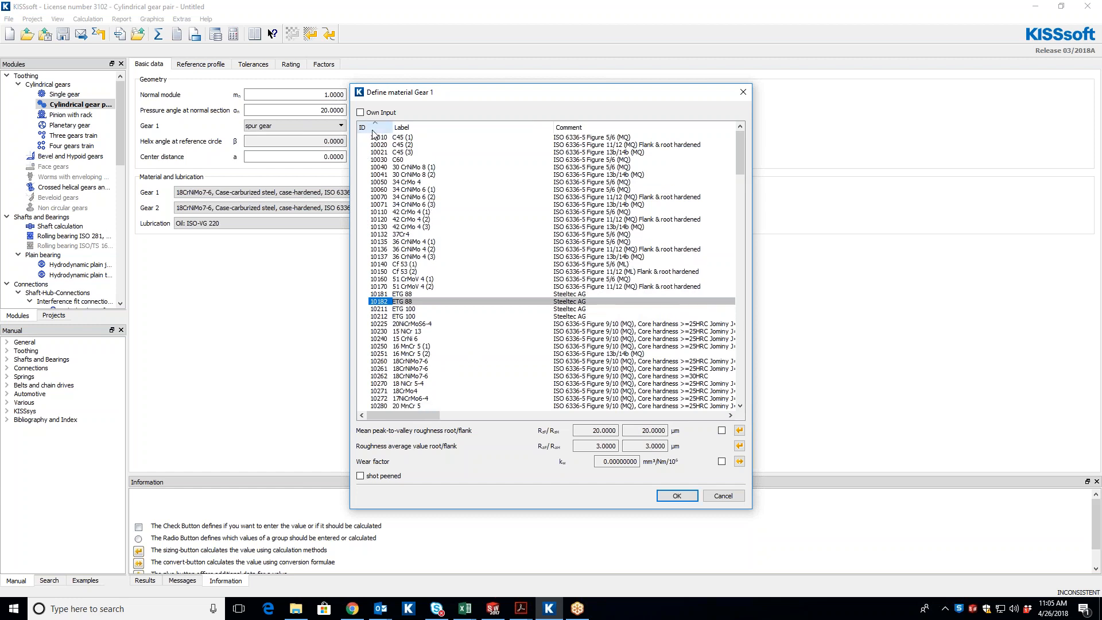
mouse_move(392, 132)
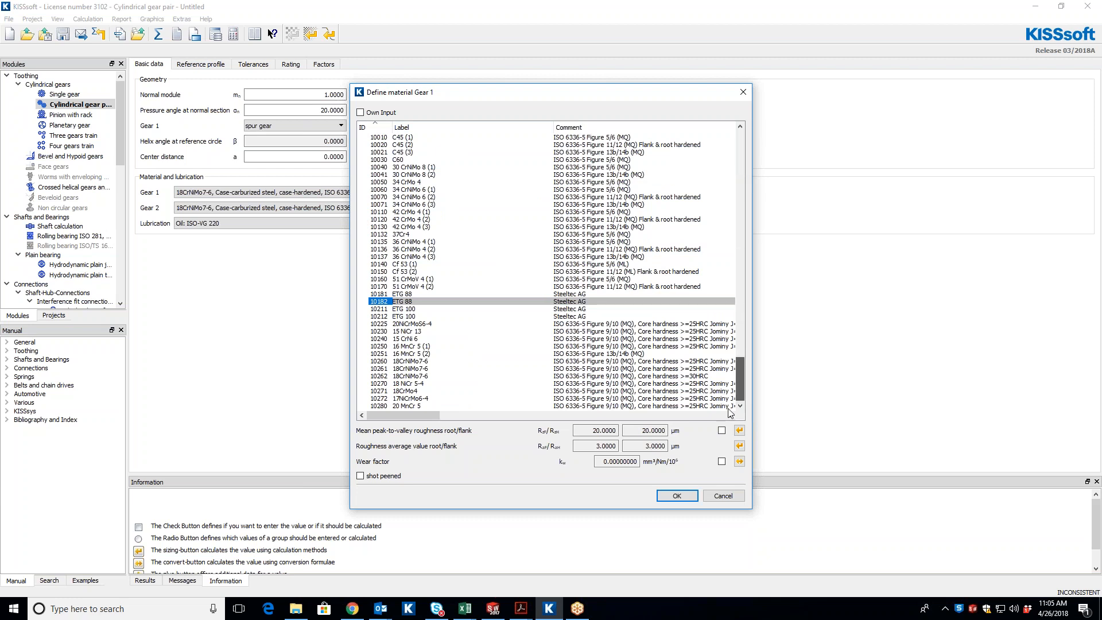
Browse to the imported materials near IDs 19300/20000, then cancel without changing Gear 1.
scroll(down, 3)
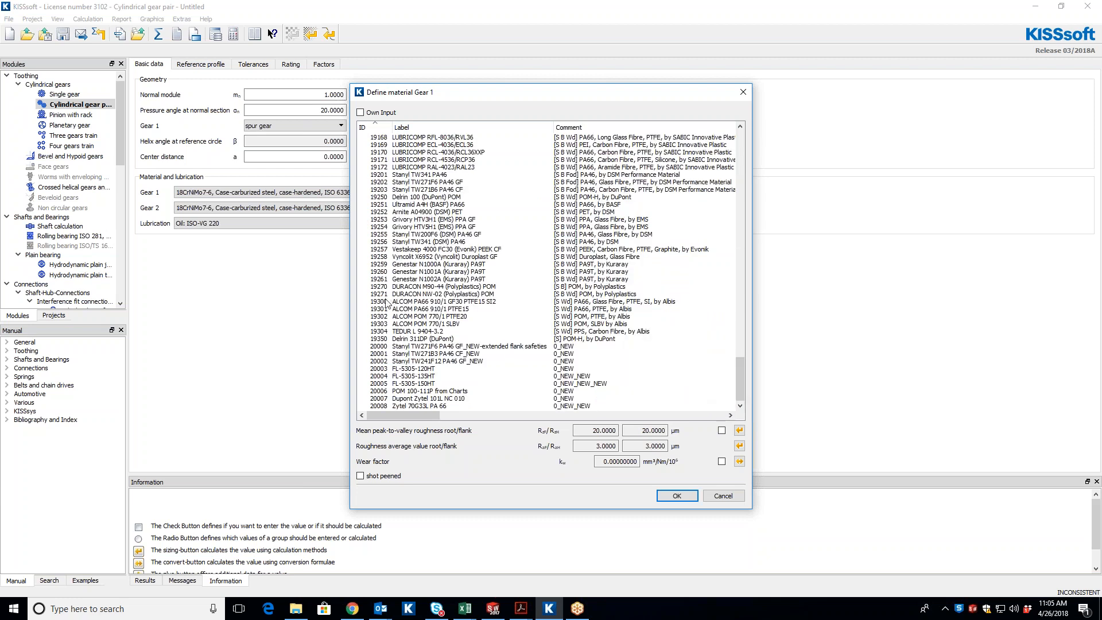
click(445, 302)
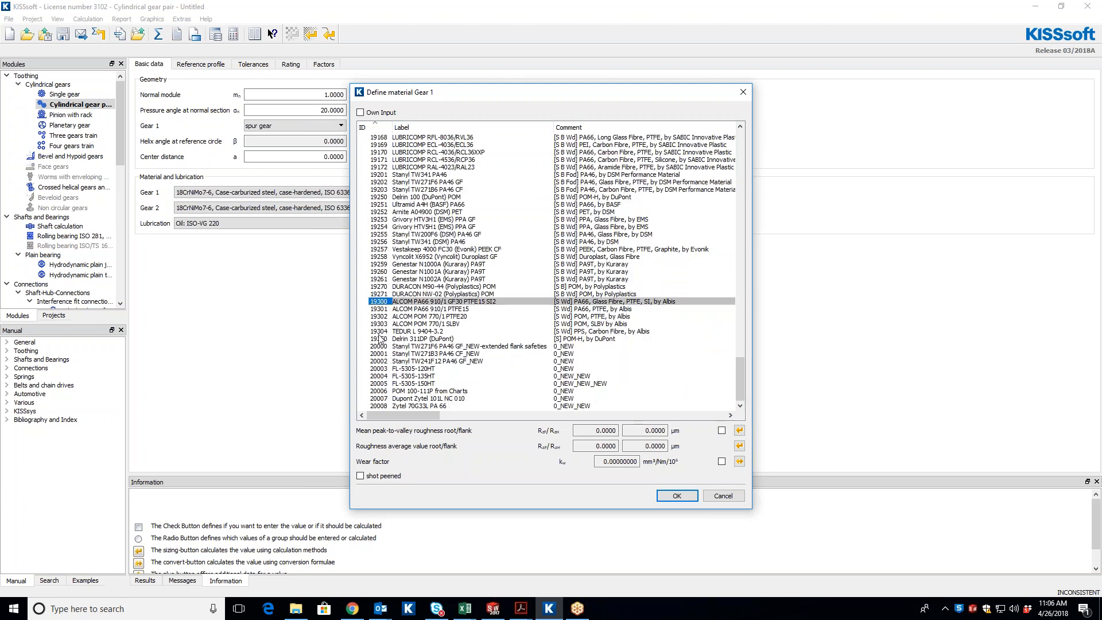
click(422, 338)
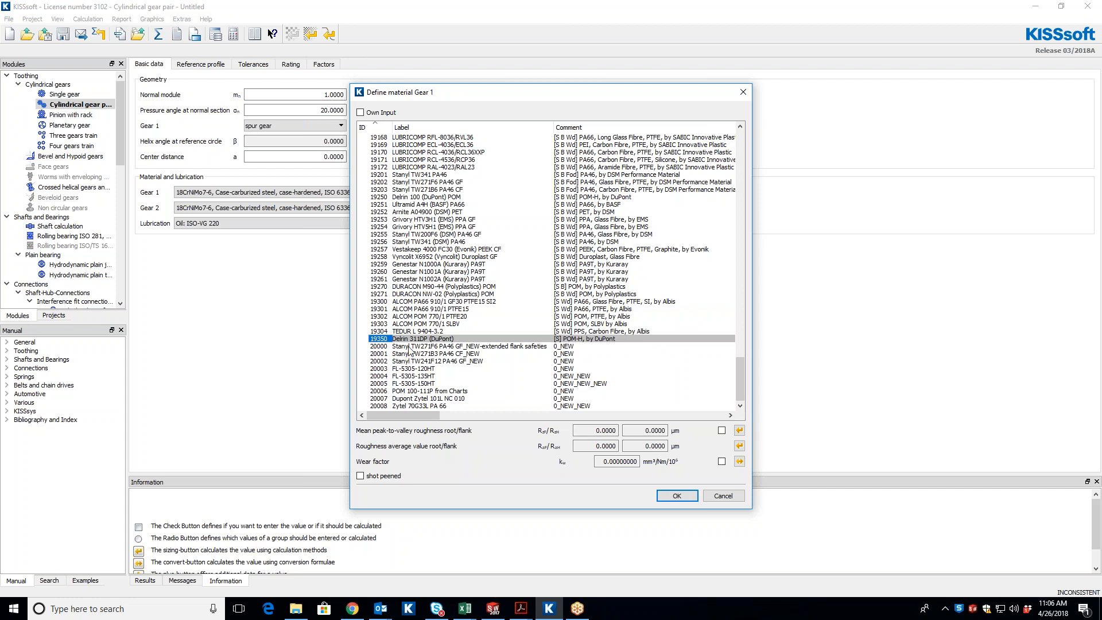
mouse_move(395, 402)
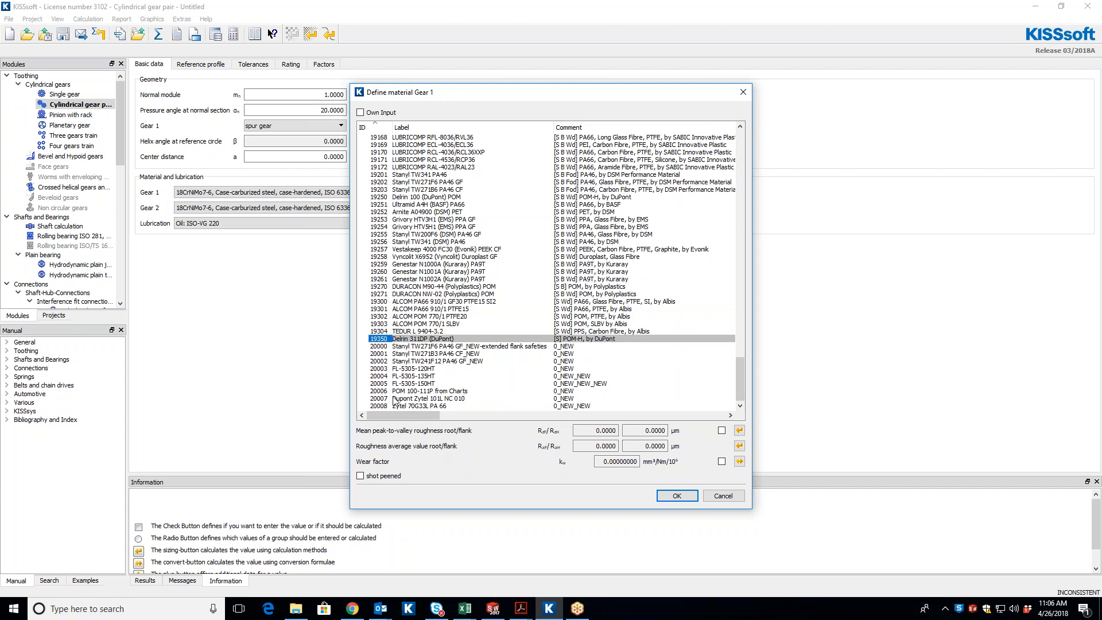
mouse_move(722, 496)
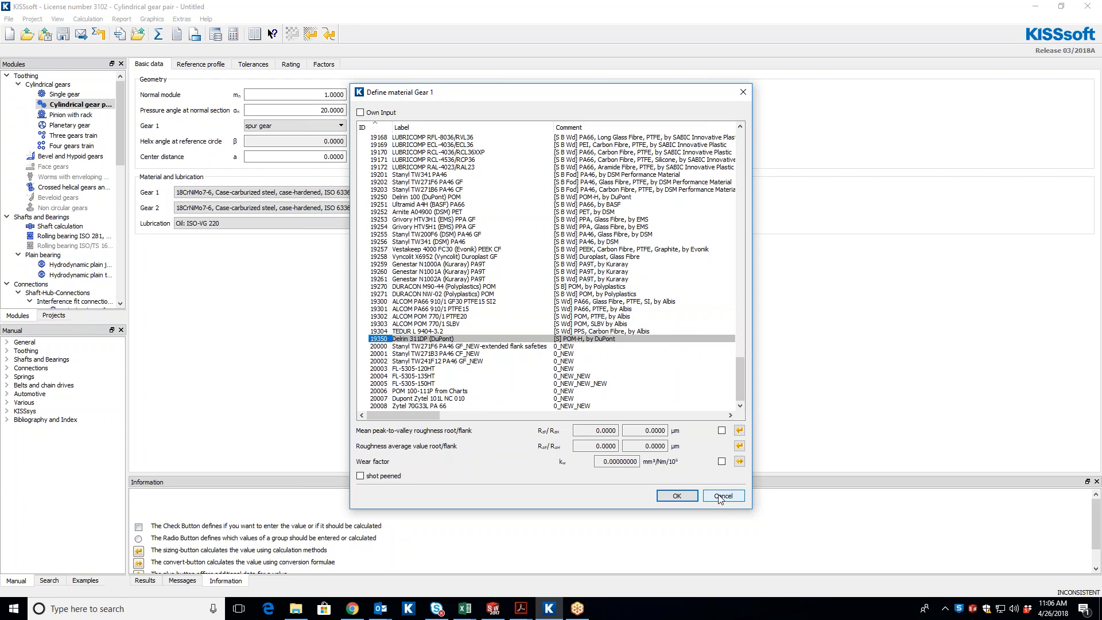
click(723, 496)
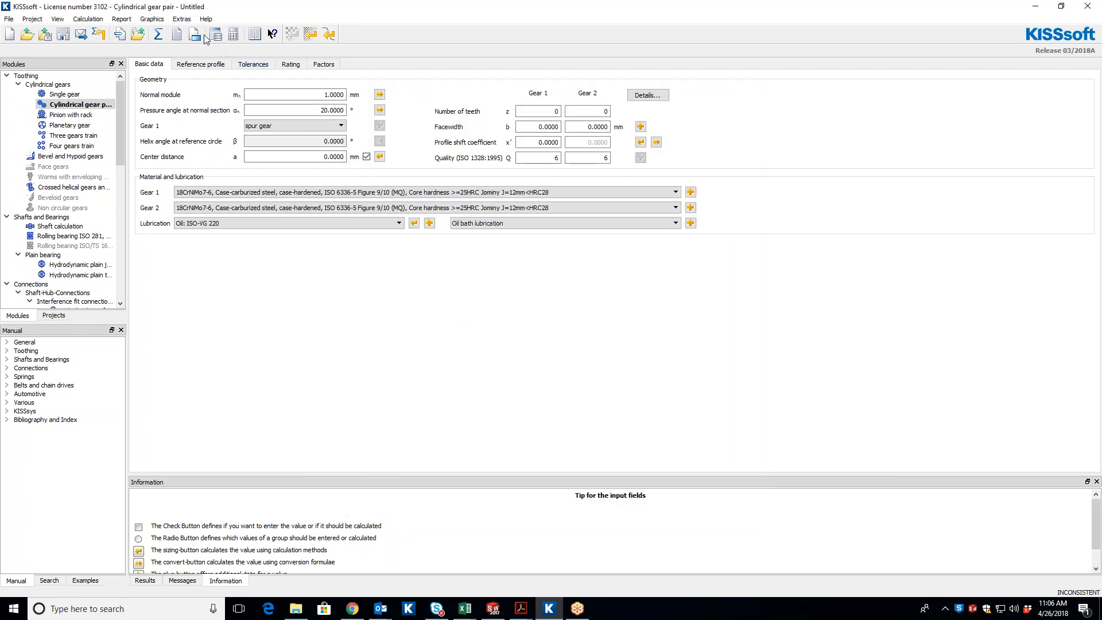
click(195, 33)
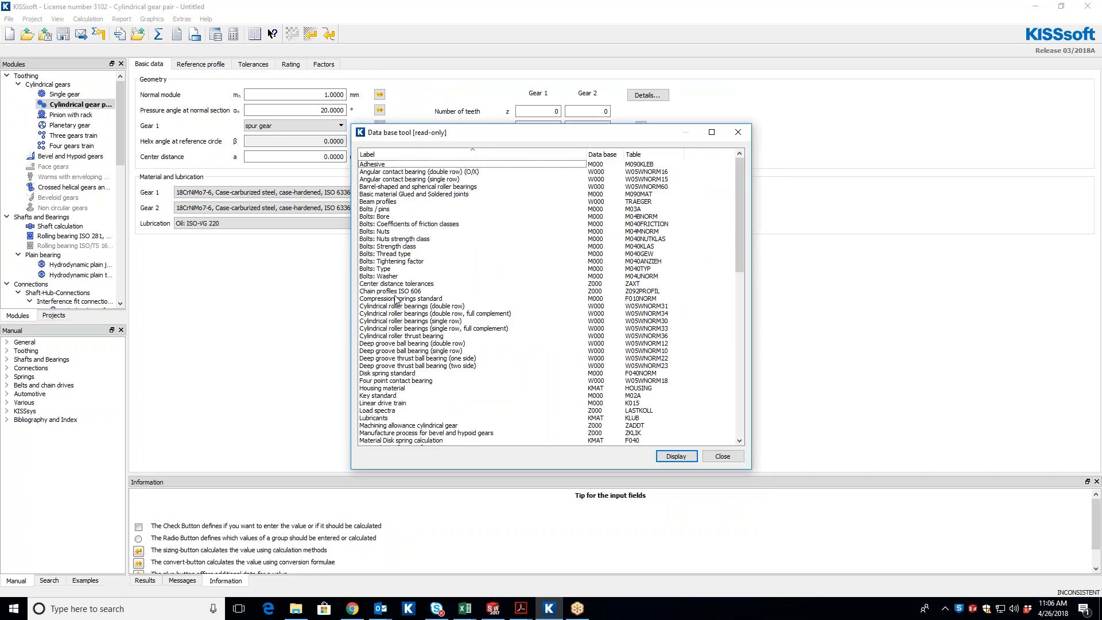
click(374, 418)
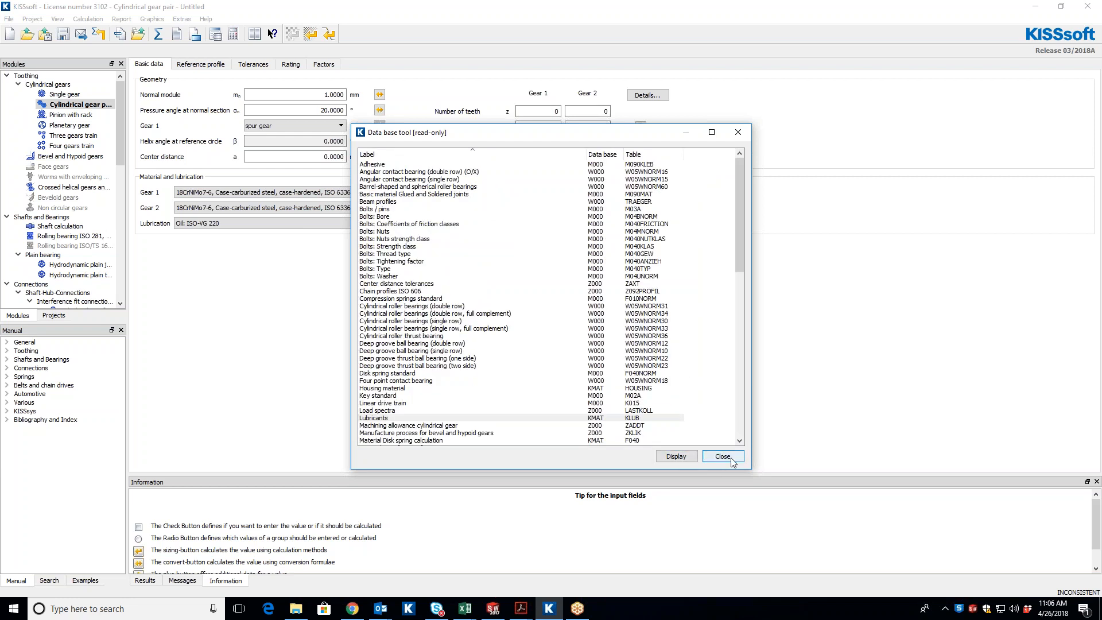
click(722, 455)
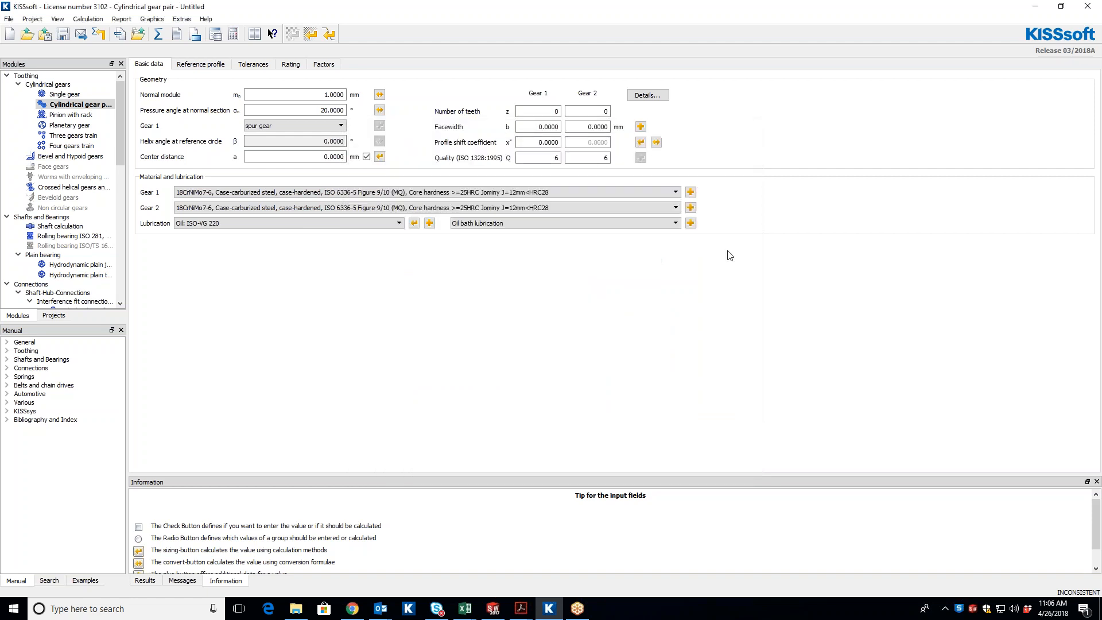
Reopen the Configuration tool via Extras and run Update external data.
click(181, 20)
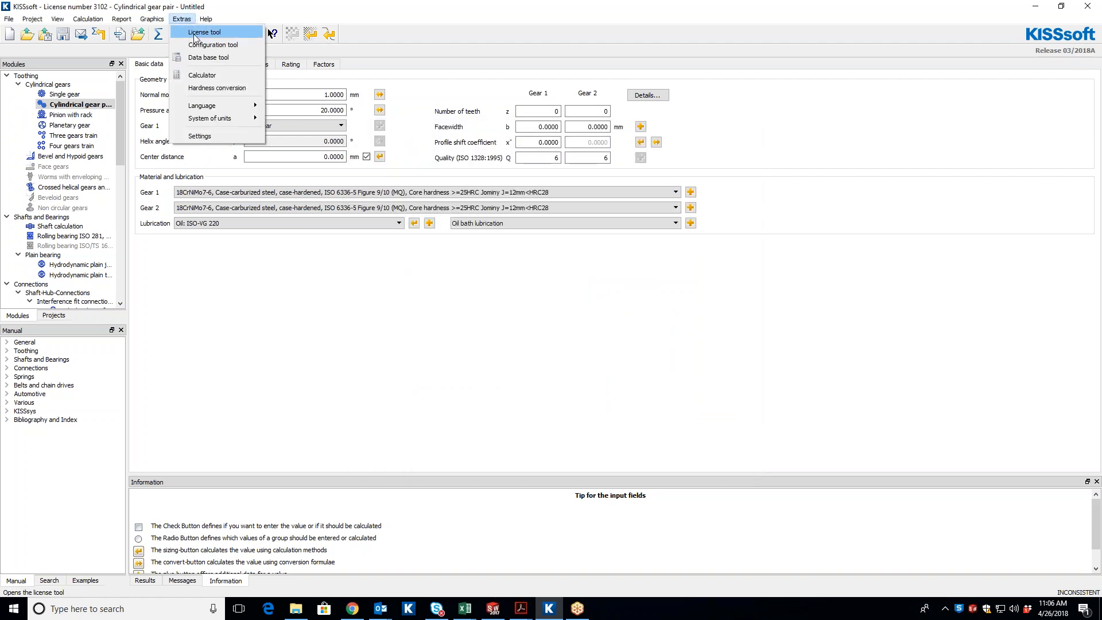
click(205, 32)
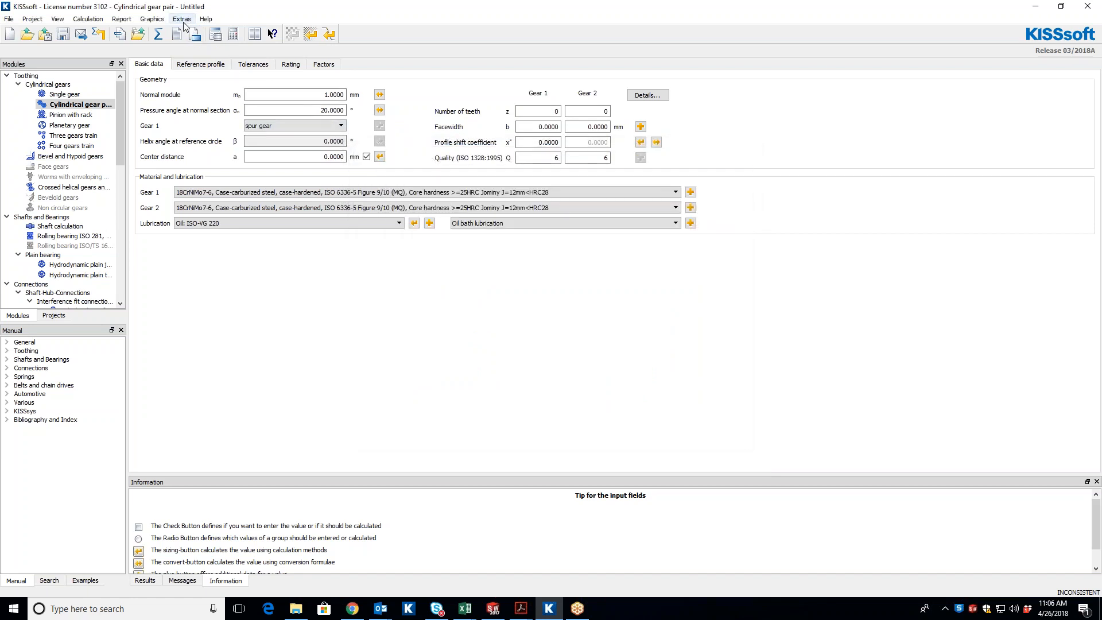
mouse_move(214, 33)
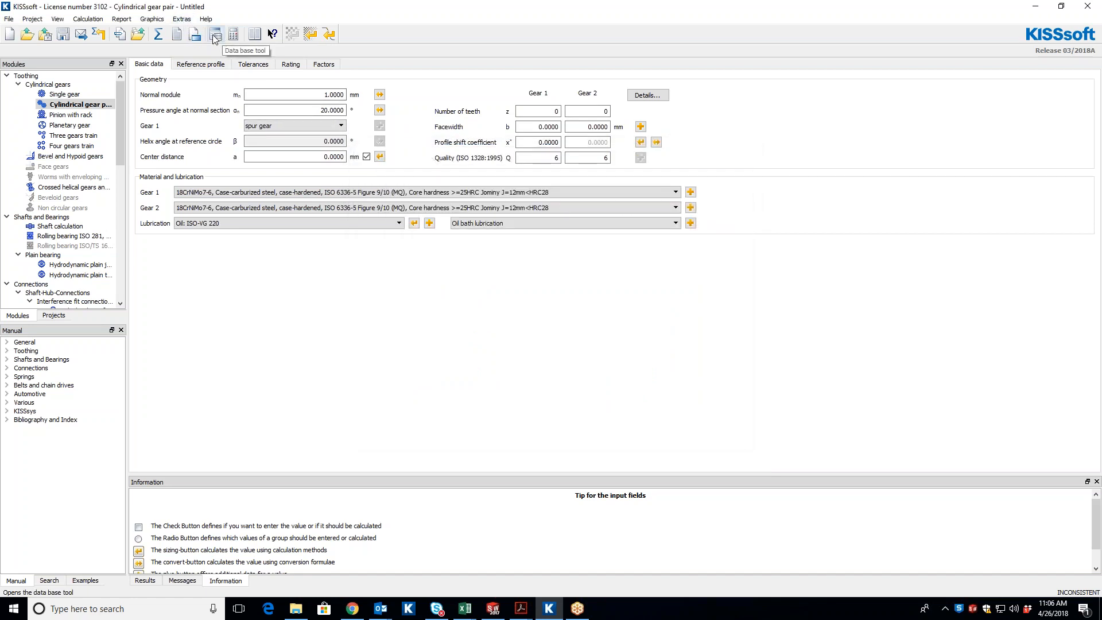
mouse_move(177, 22)
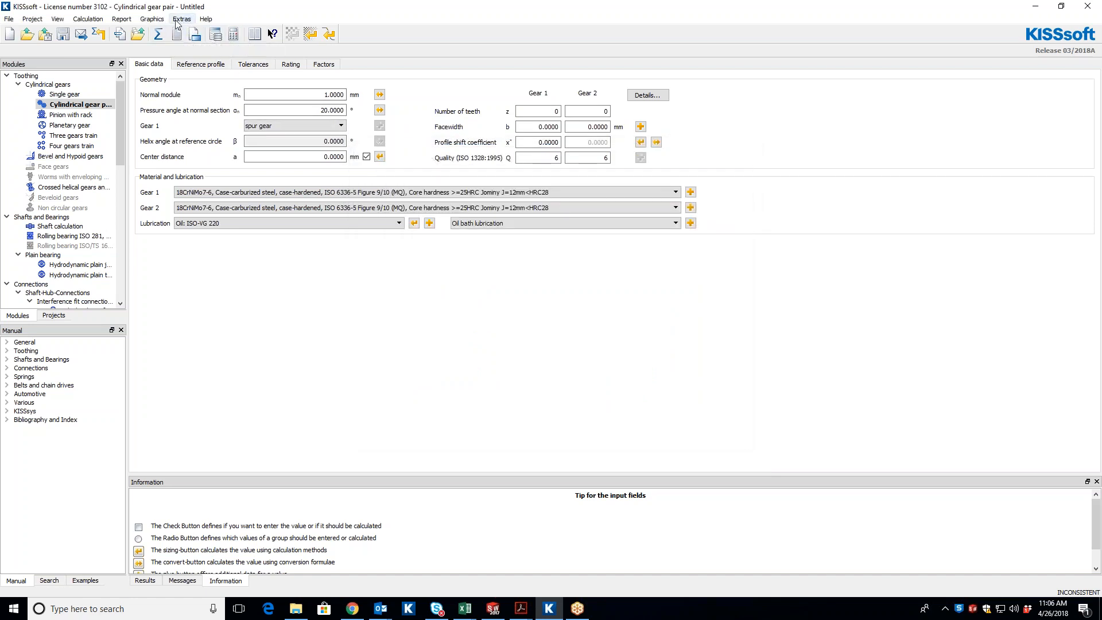
click(181, 20)
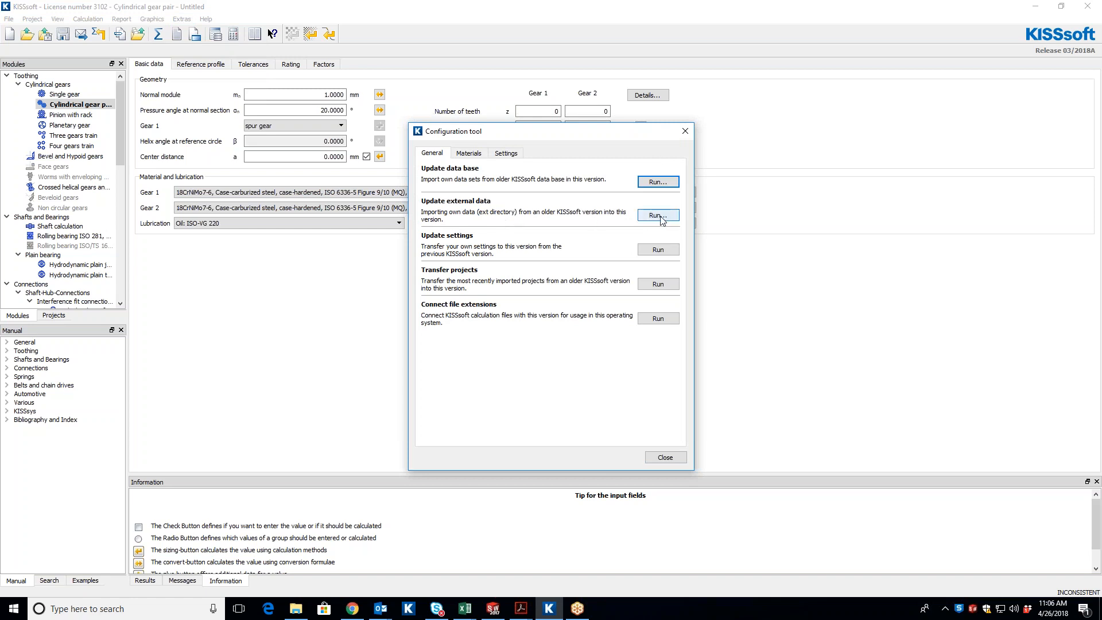
click(655, 215)
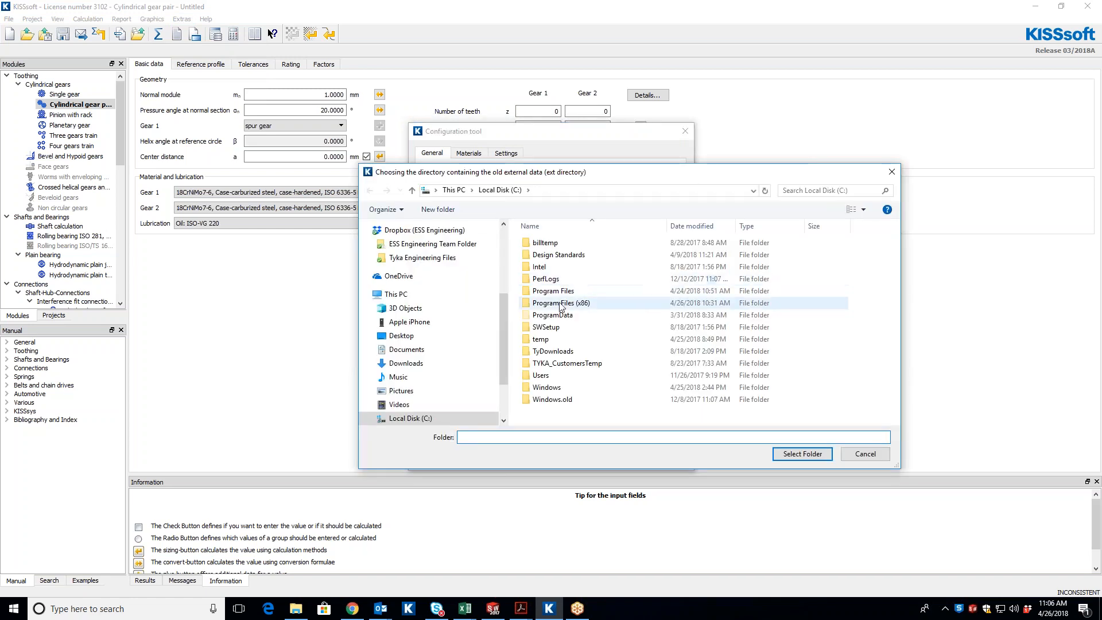
Select Program Files (x86)\KISSsoft 03-2017\ext as the old external data folder and confirm the dat files copied.
double_click(560, 303)
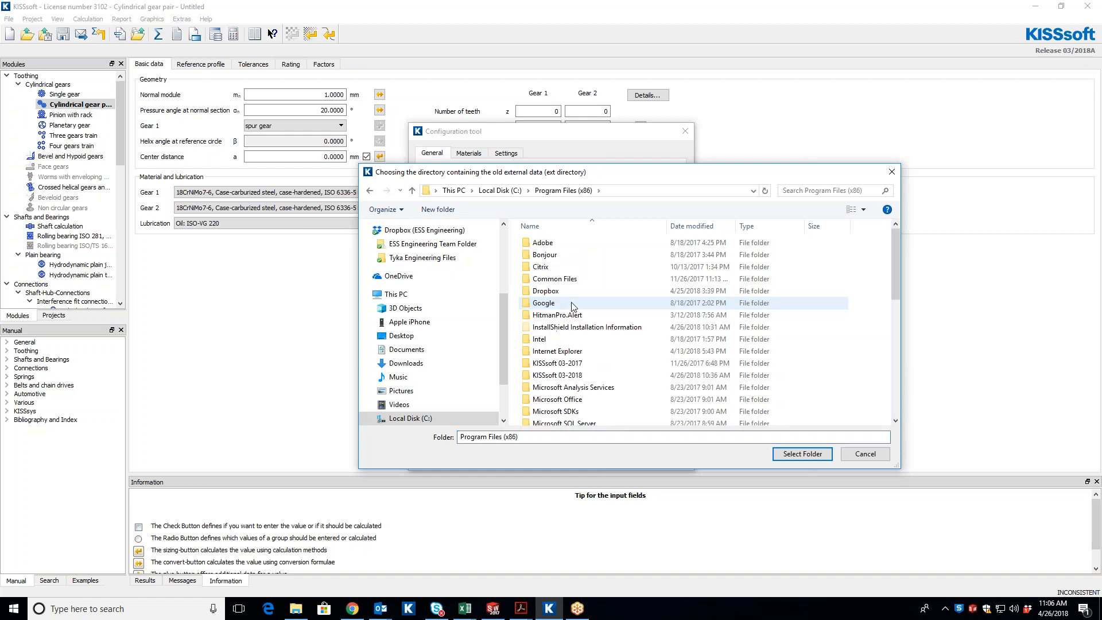
double_click(558, 363)
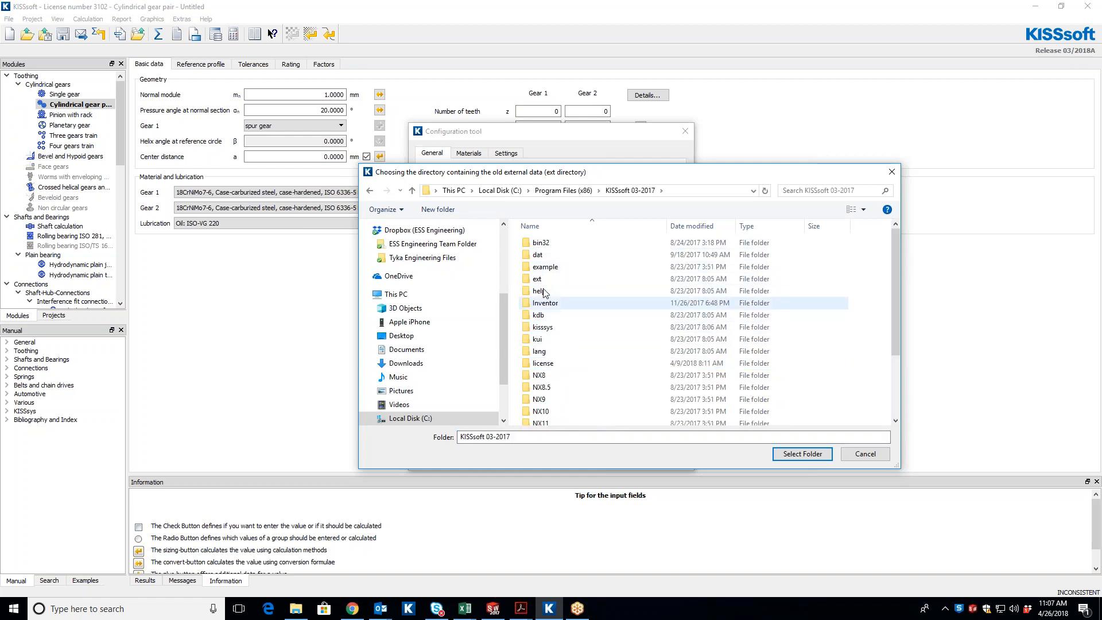
click(539, 278)
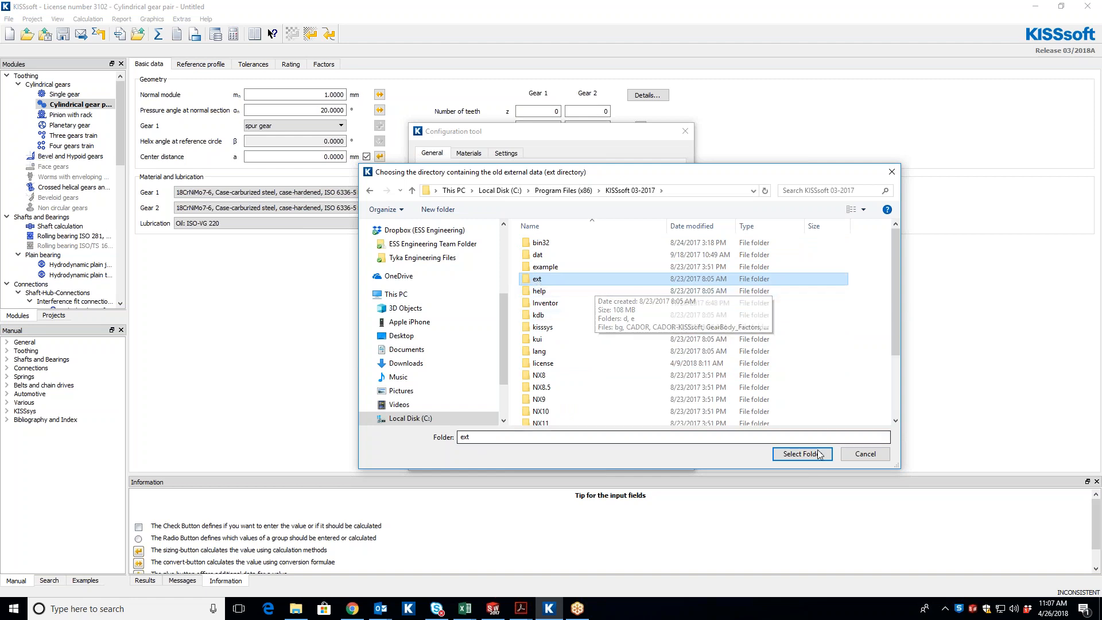
click(801, 454)
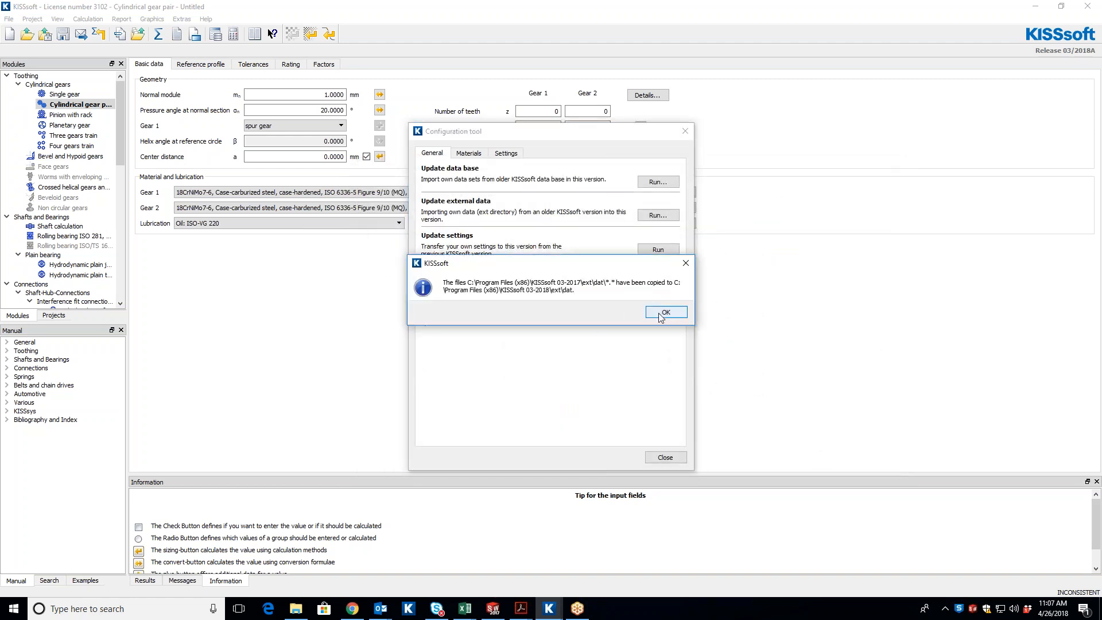
click(665, 311)
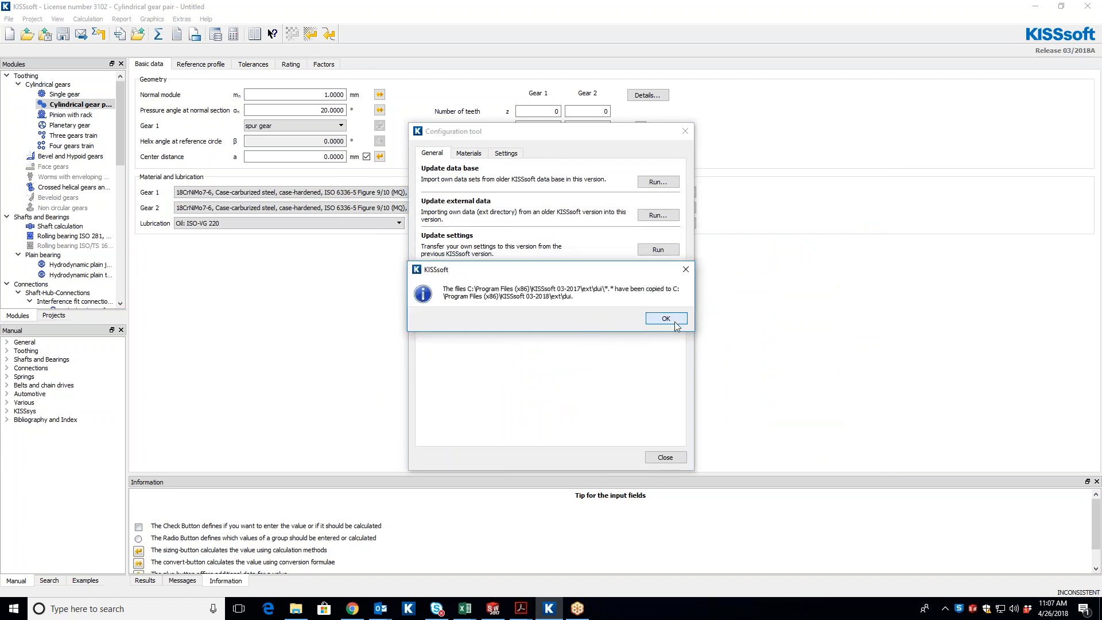
Acknowledge the remaining copied ext folders (dpu, dpu_example, gui, prjt) and run Update settings.
click(665, 318)
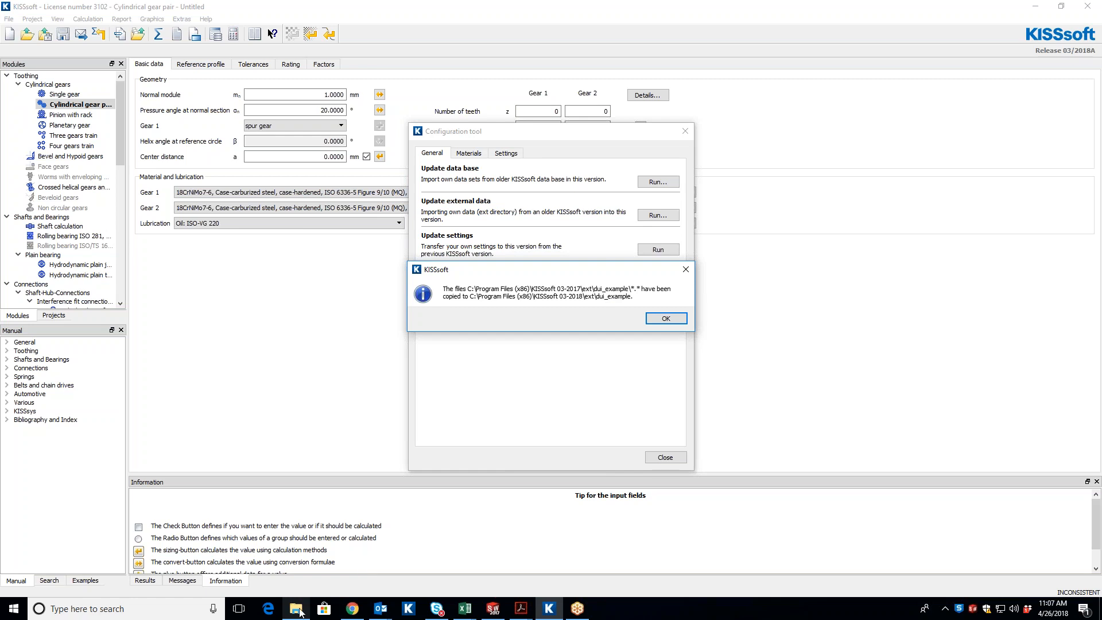
click(665, 318)
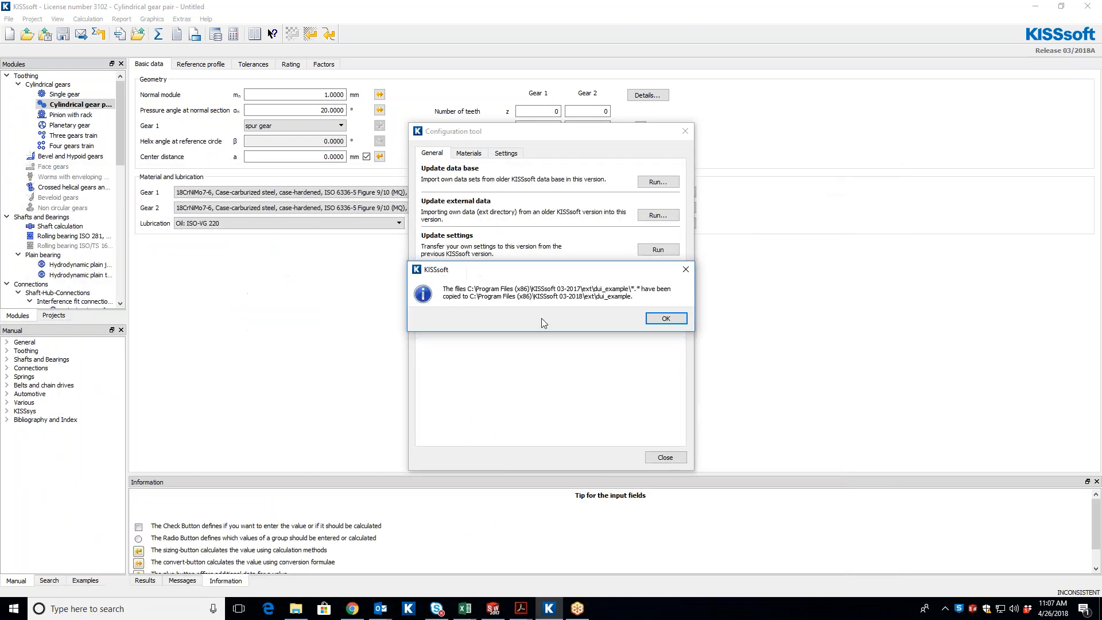
click(665, 318)
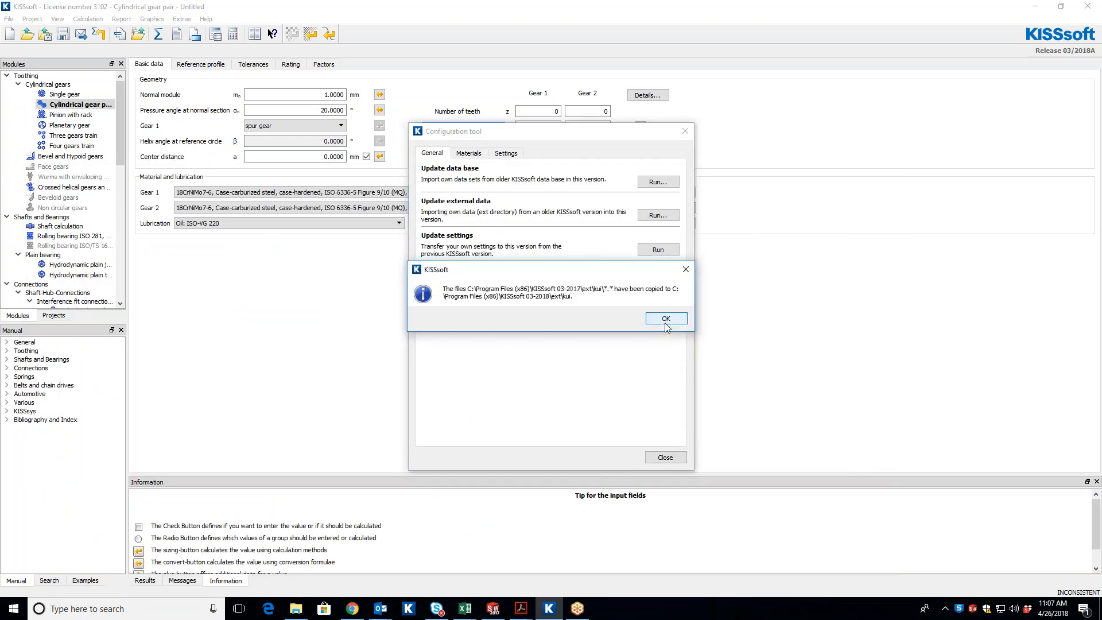
click(665, 318)
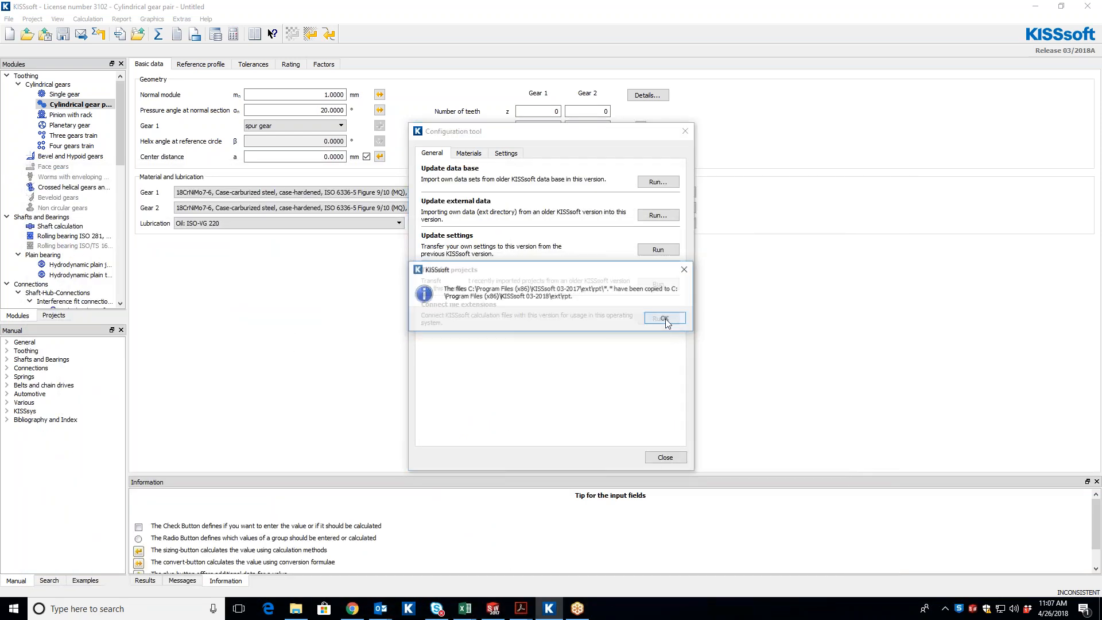
click(662, 318)
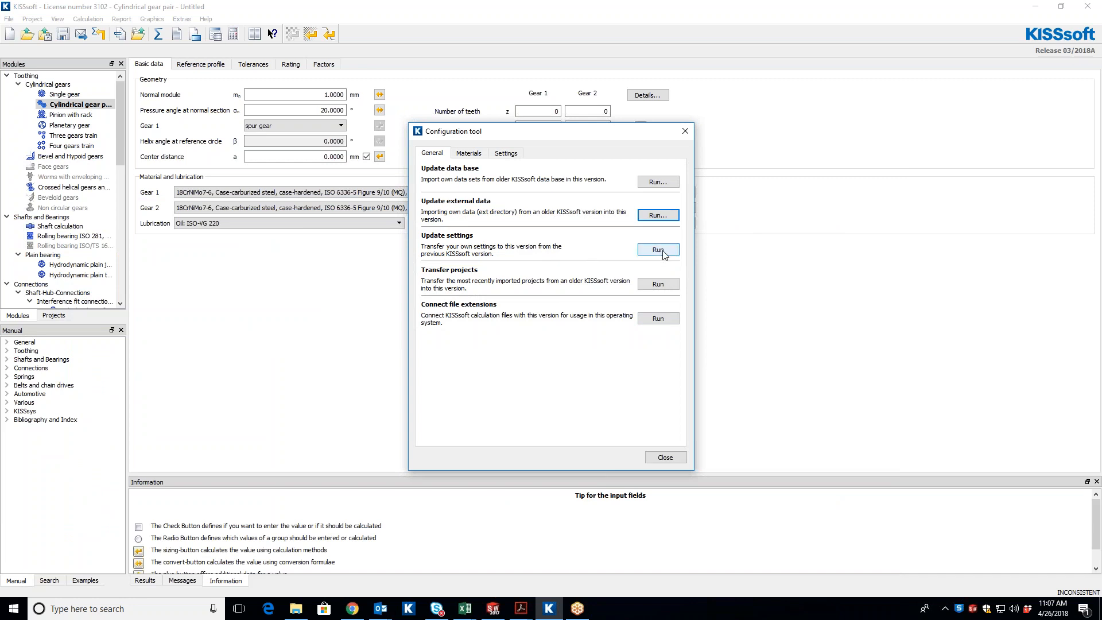
click(656, 249)
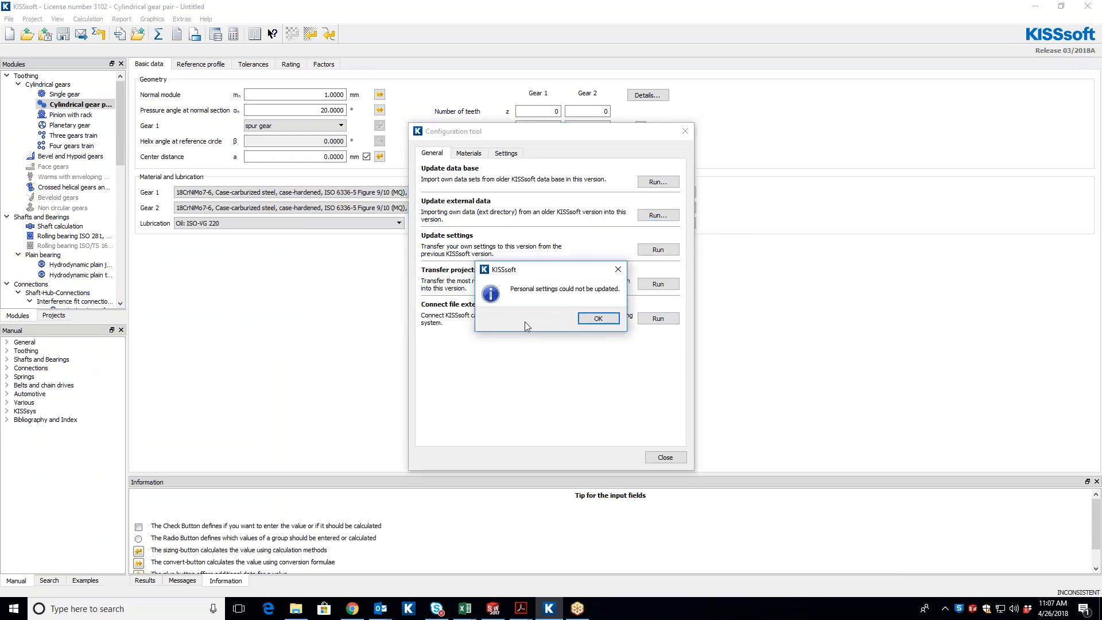
Dismiss the settings-not-updated message, connect the KISSsoft file extensions, and close the Configuration tool.
click(597, 318)
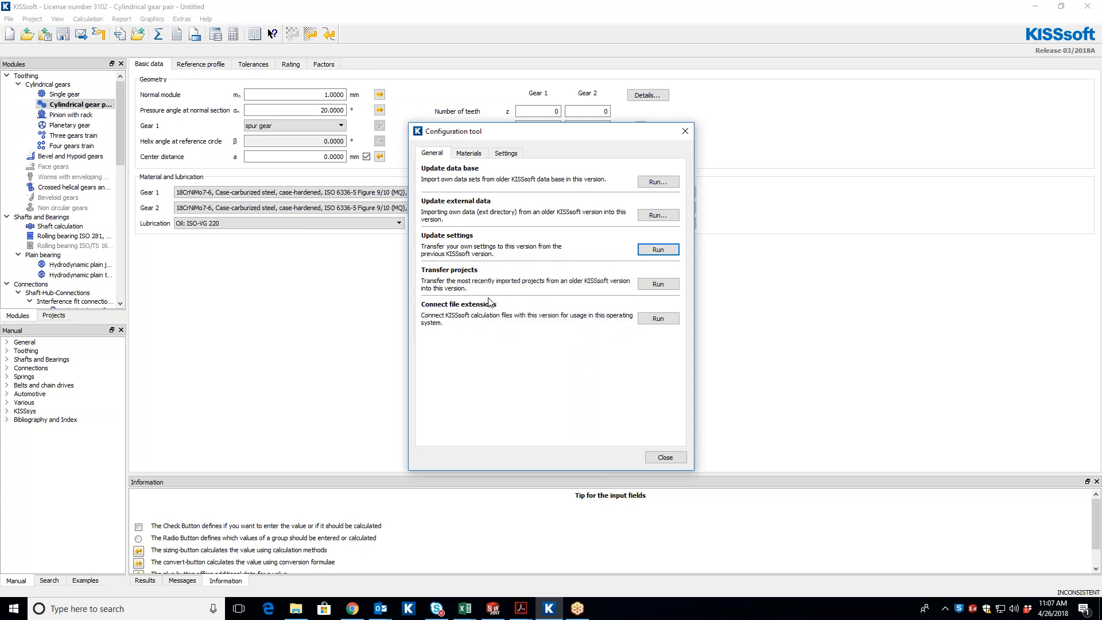
mouse_move(519, 374)
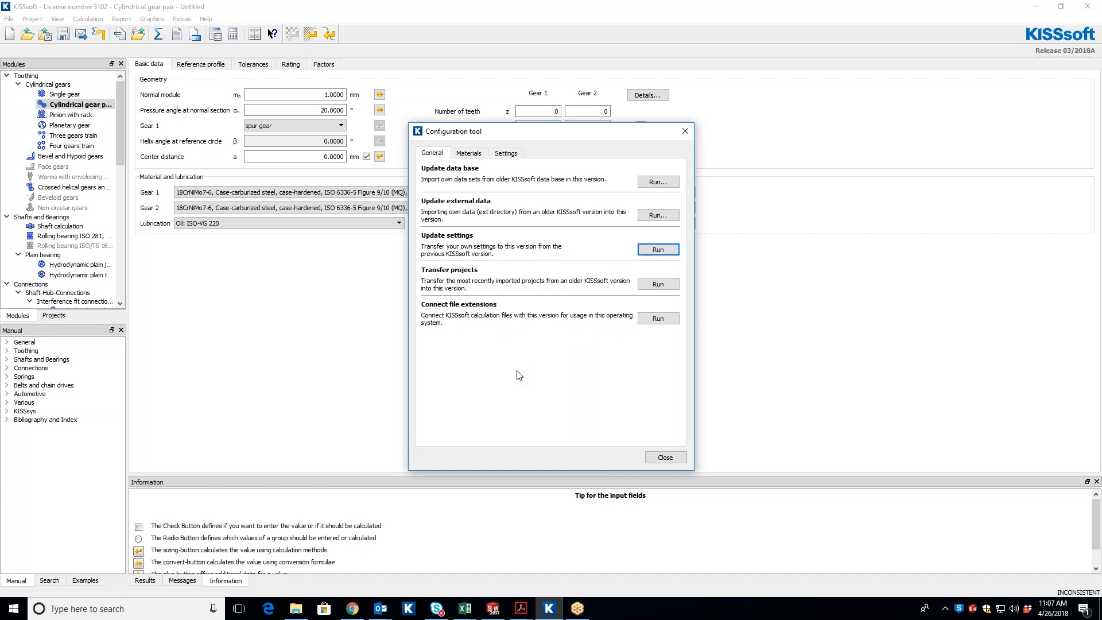
mouse_move(614, 287)
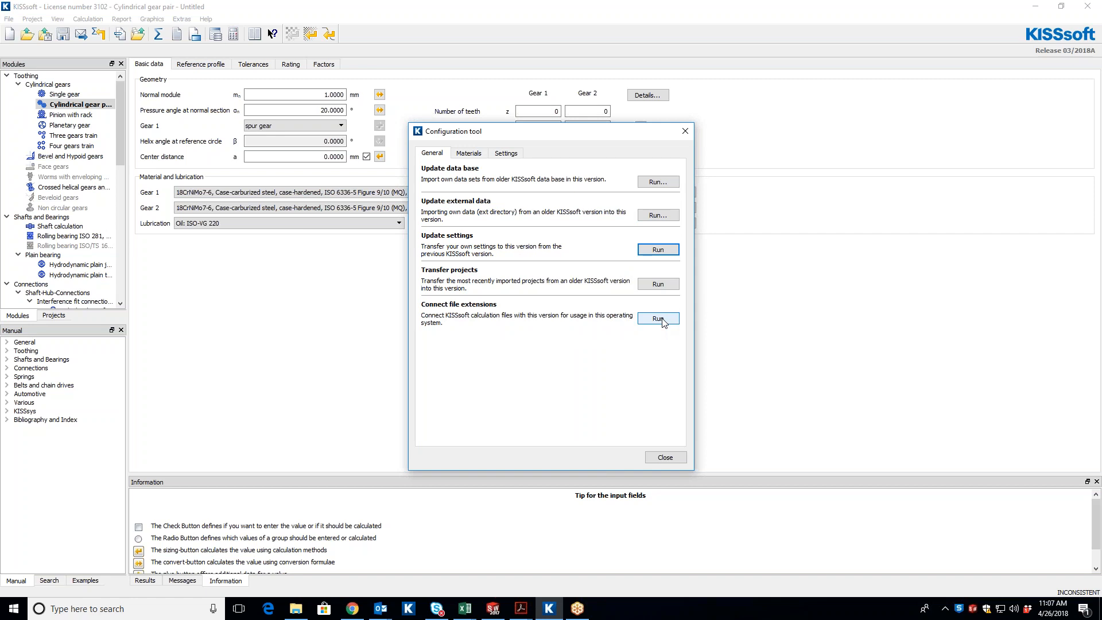
click(656, 318)
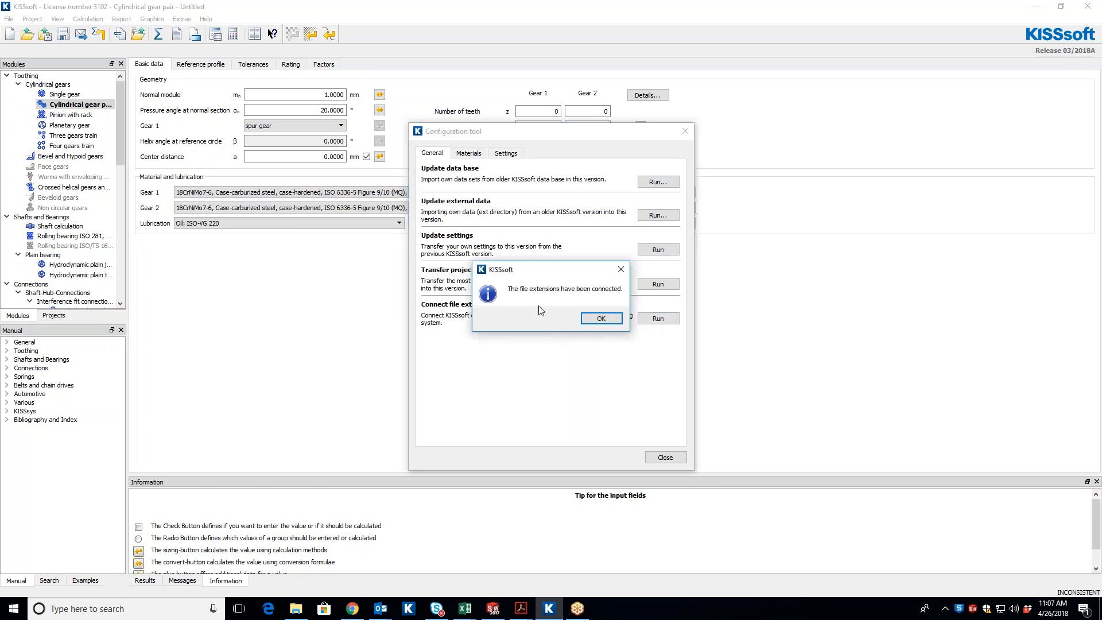
click(600, 318)
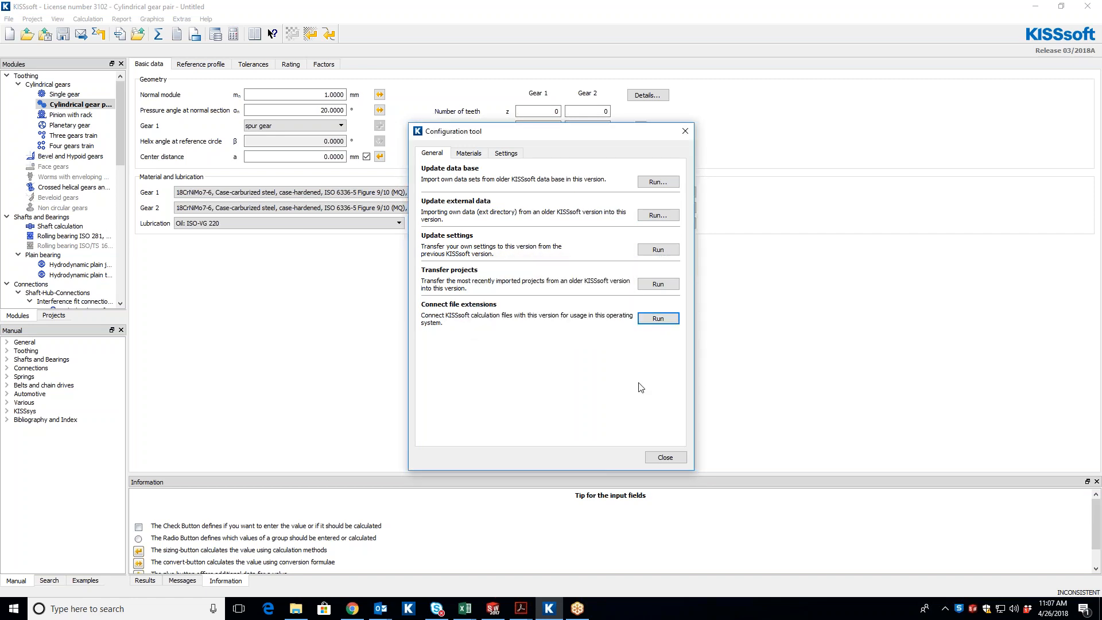
click(664, 457)
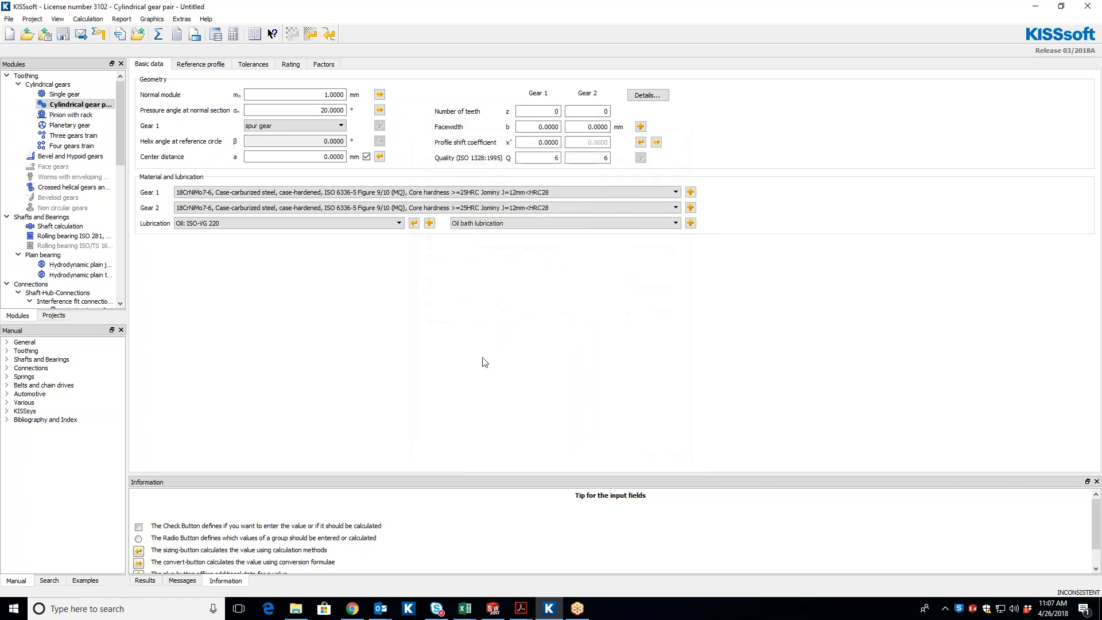
mouse_move(698, 260)
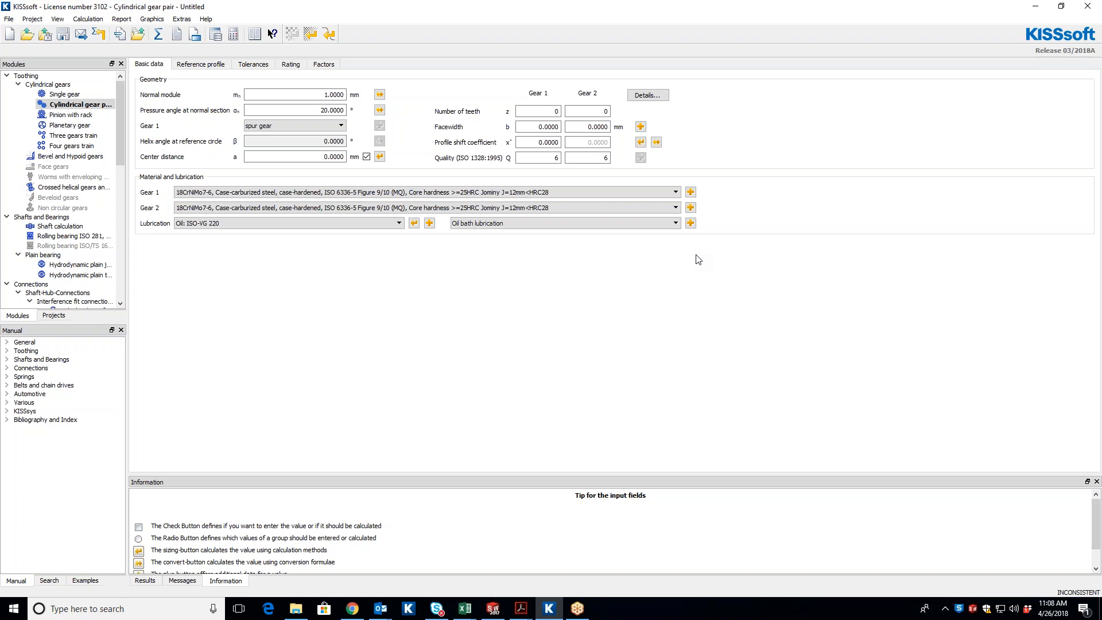
mouse_move(1055, 400)
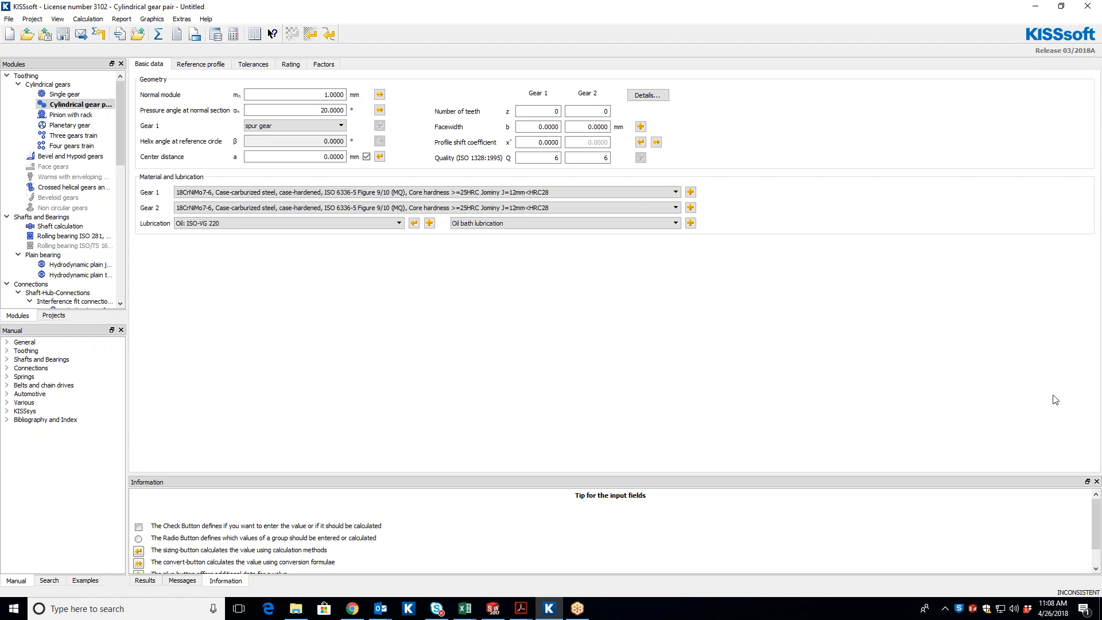